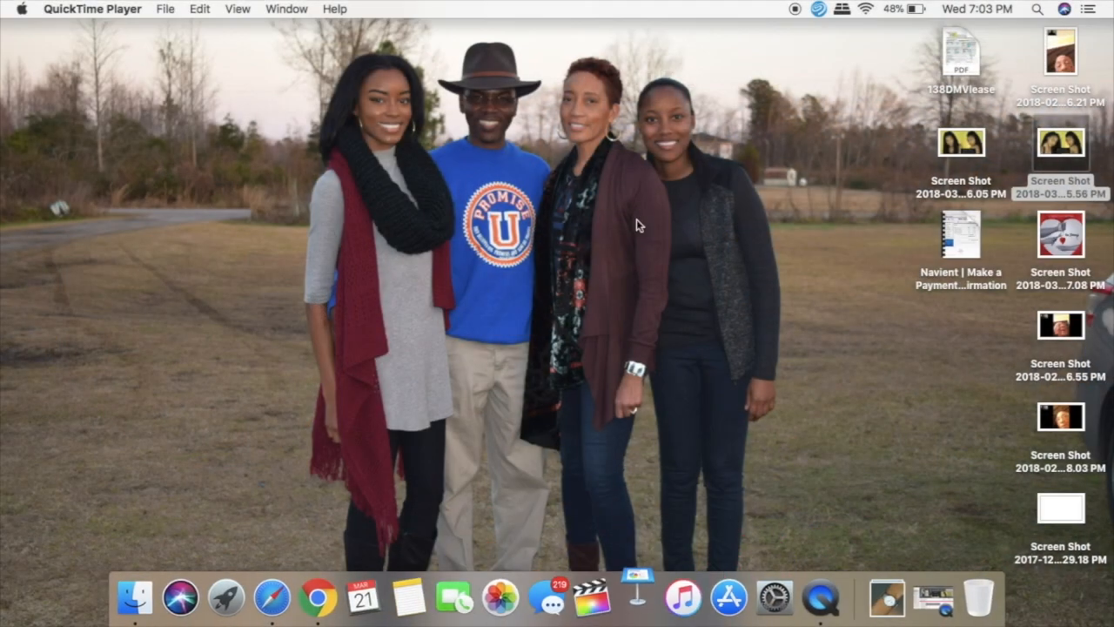
Step: Start a new widescreen Keynote presentation with the White theme
left_click(637, 597)
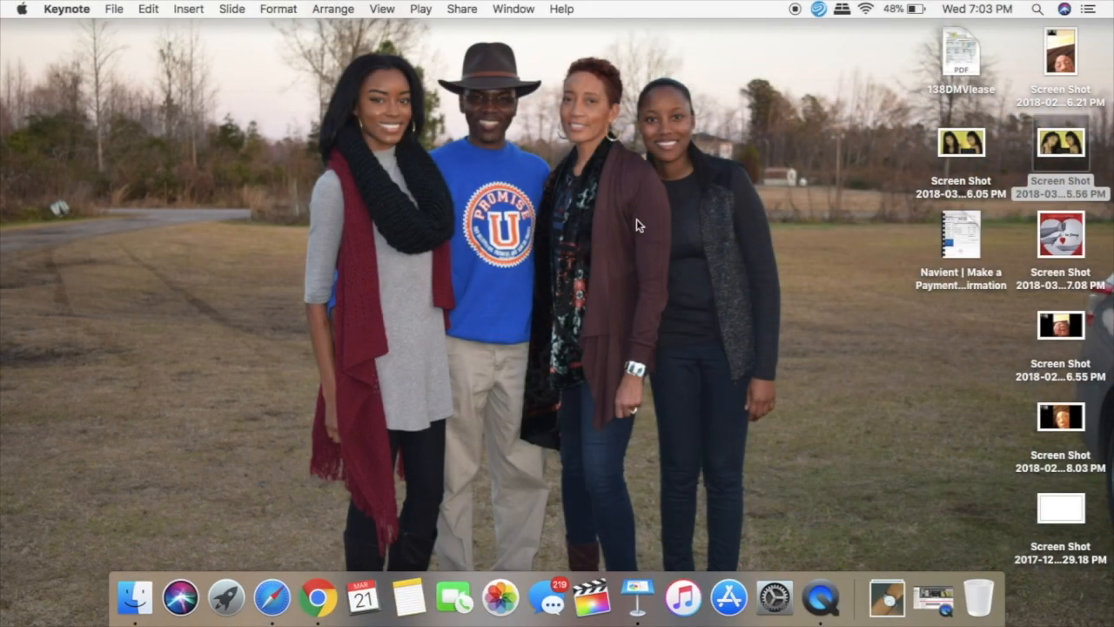
mouse_move(329, 394)
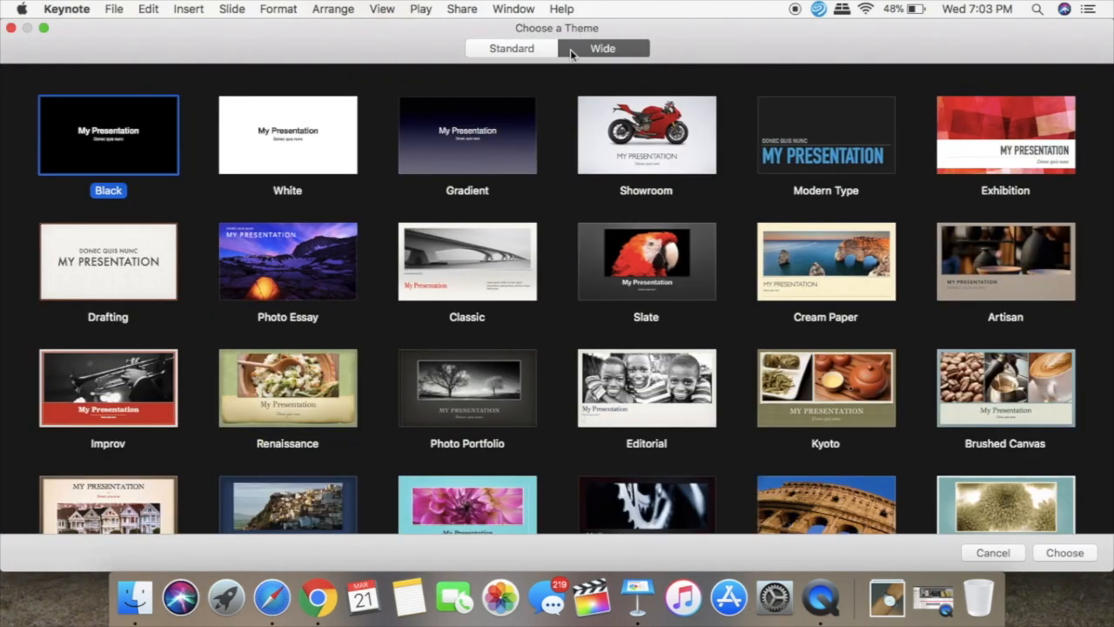
left_click(287, 136)
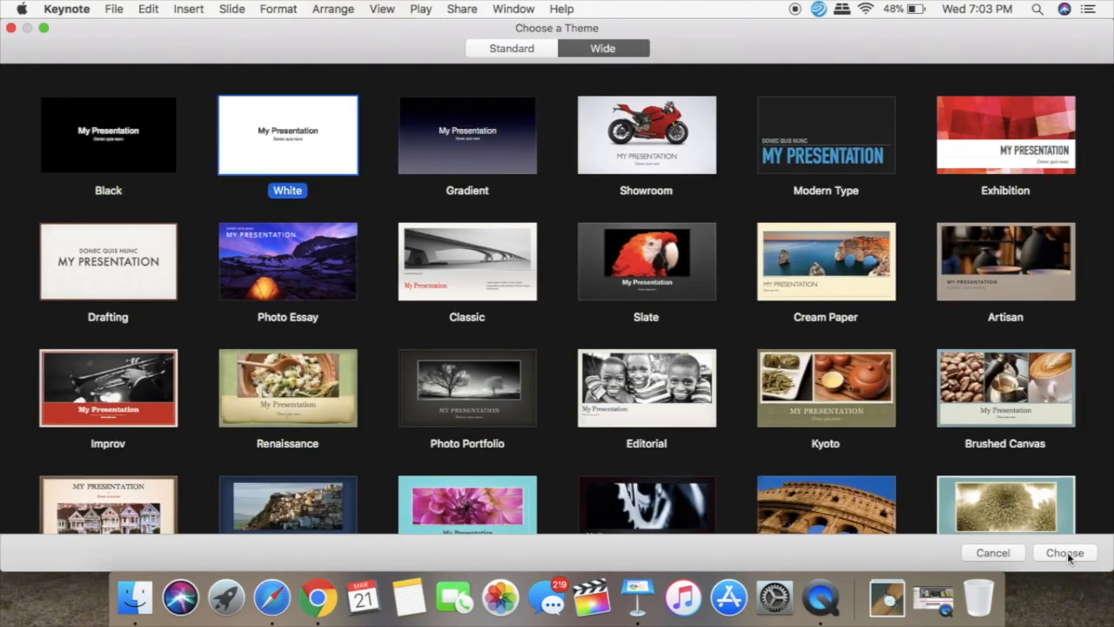
mouse_move(939, 303)
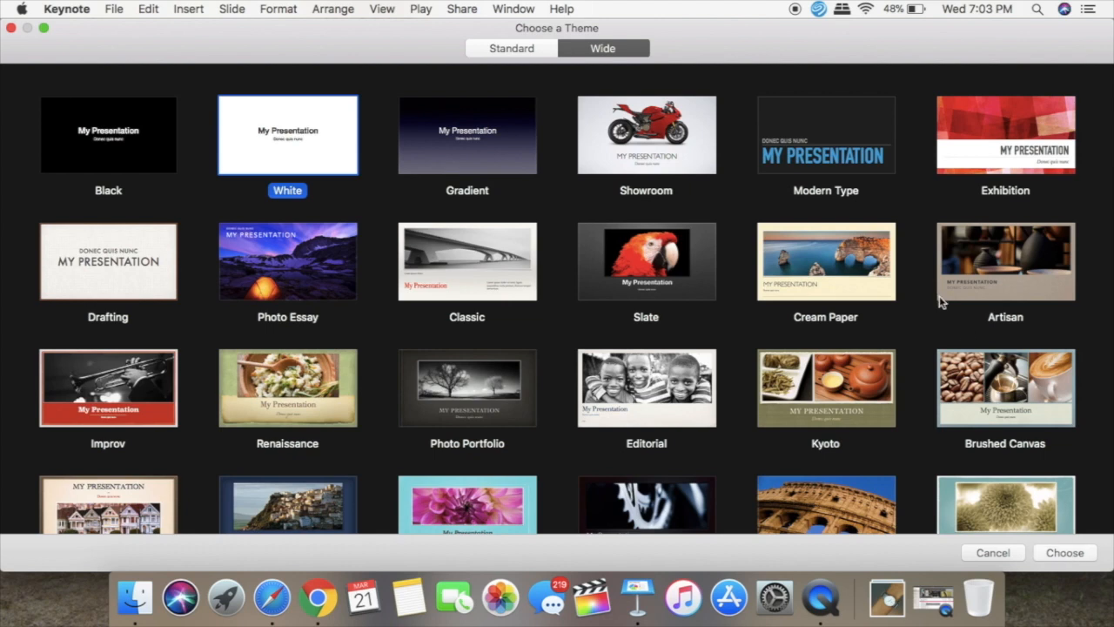
left_click(1065, 554)
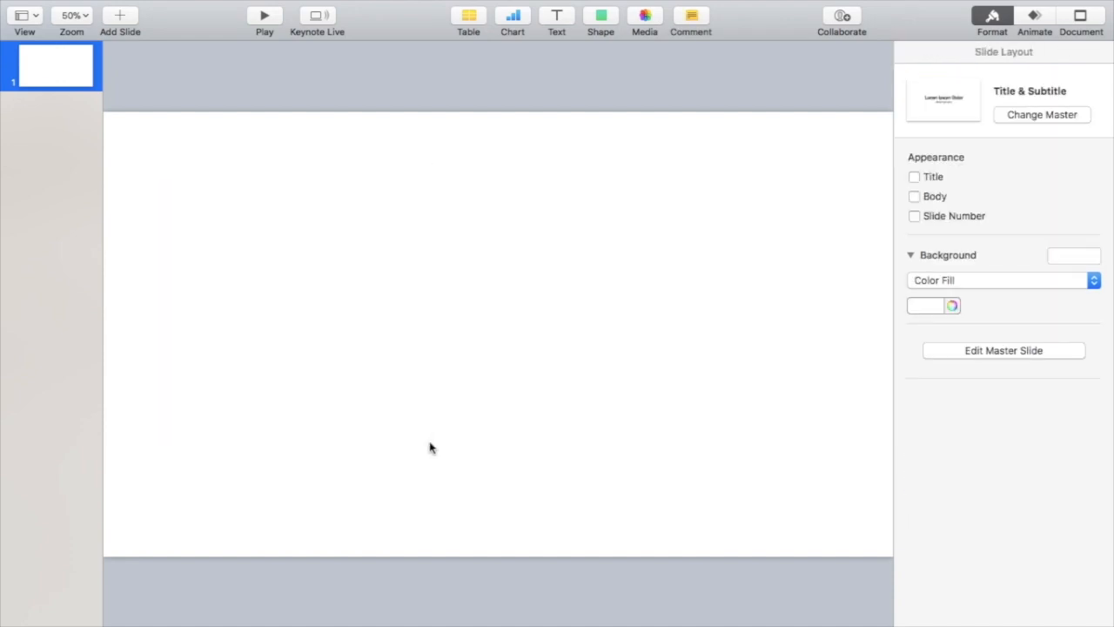
Step: Search Google Images for 'marble wallpaper' and browse the results
type("marble w")
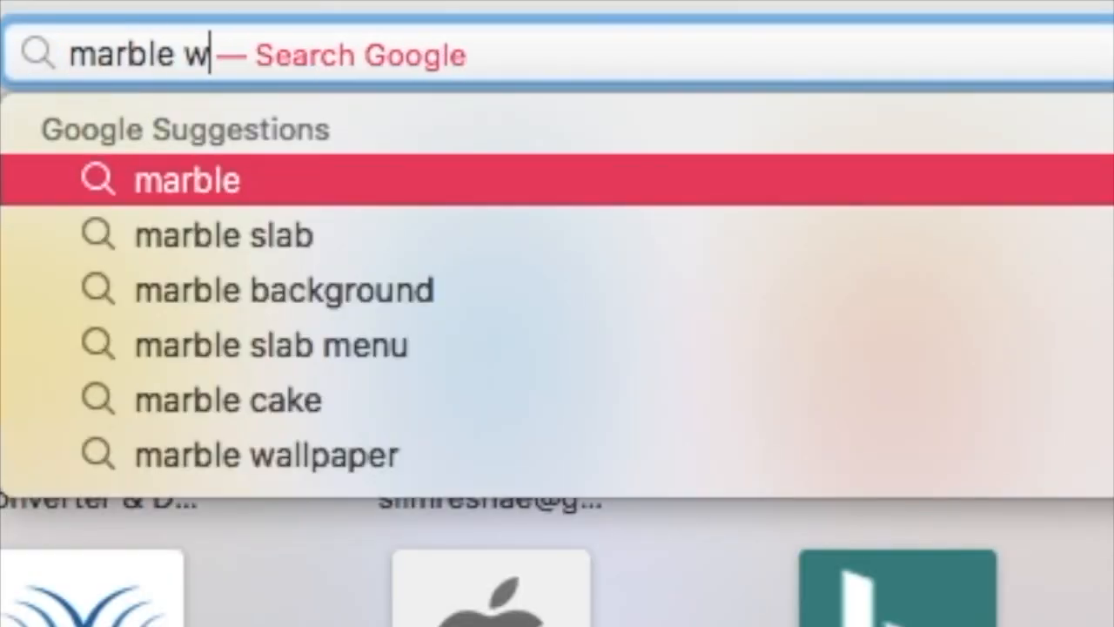
left_click(265, 453)
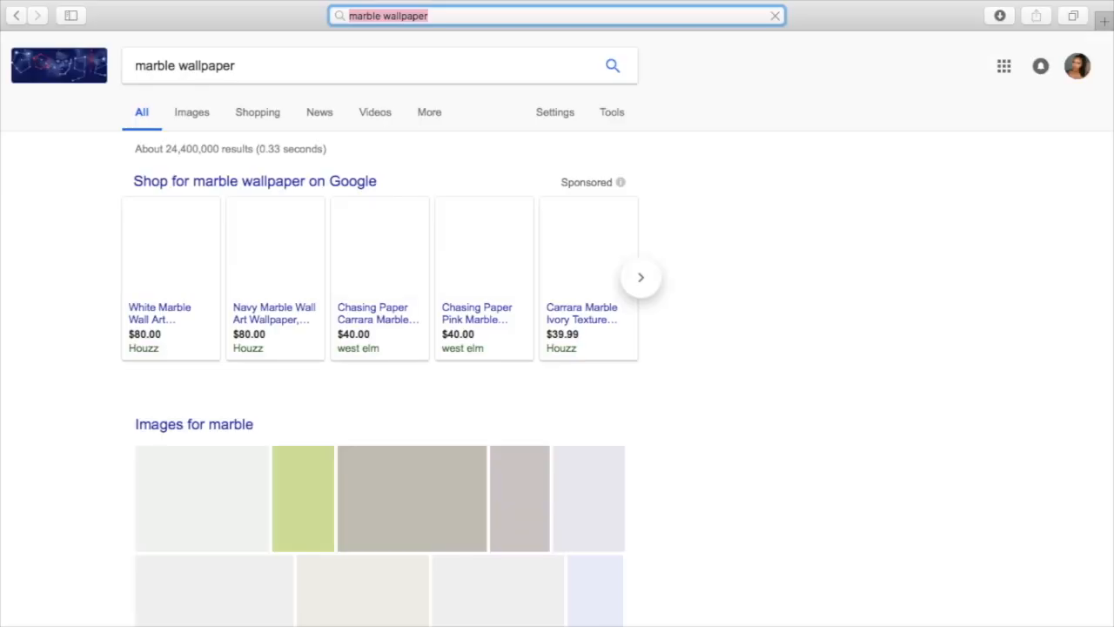
left_click(191, 111)
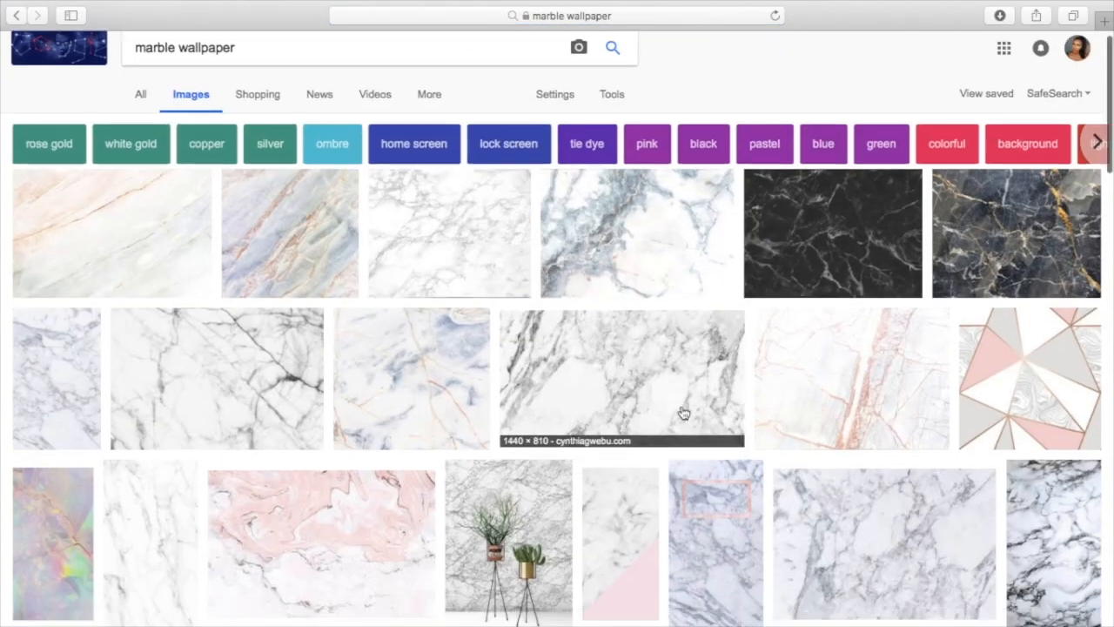
scroll("down", 3)
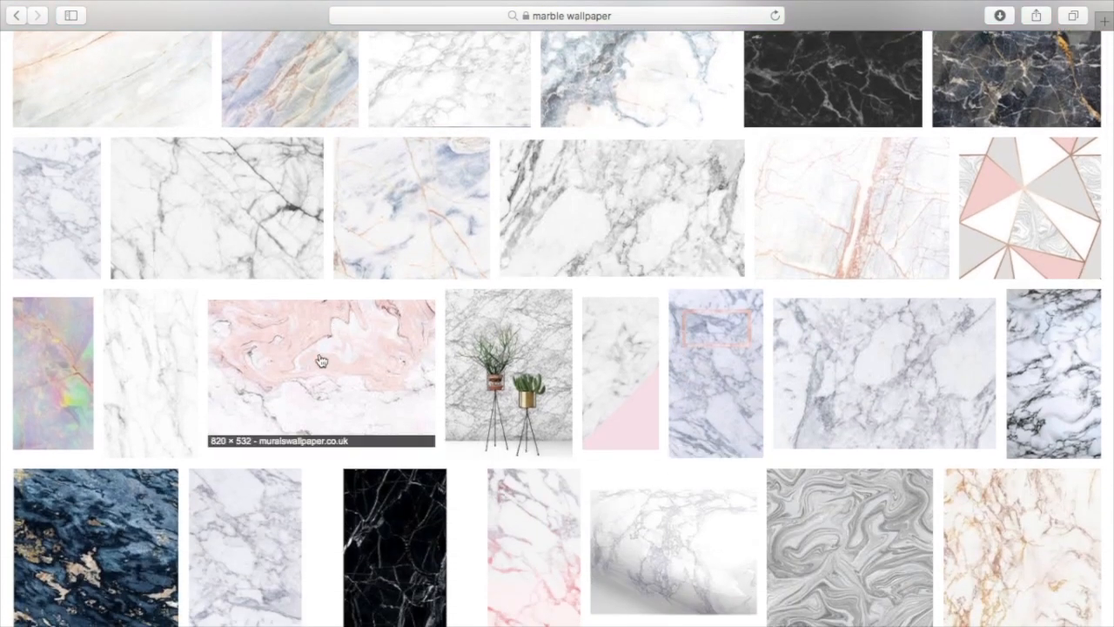
Step: Open the pink and white marbled wallpaper full-size in a new tab, ready to copy
left_click(321, 360)
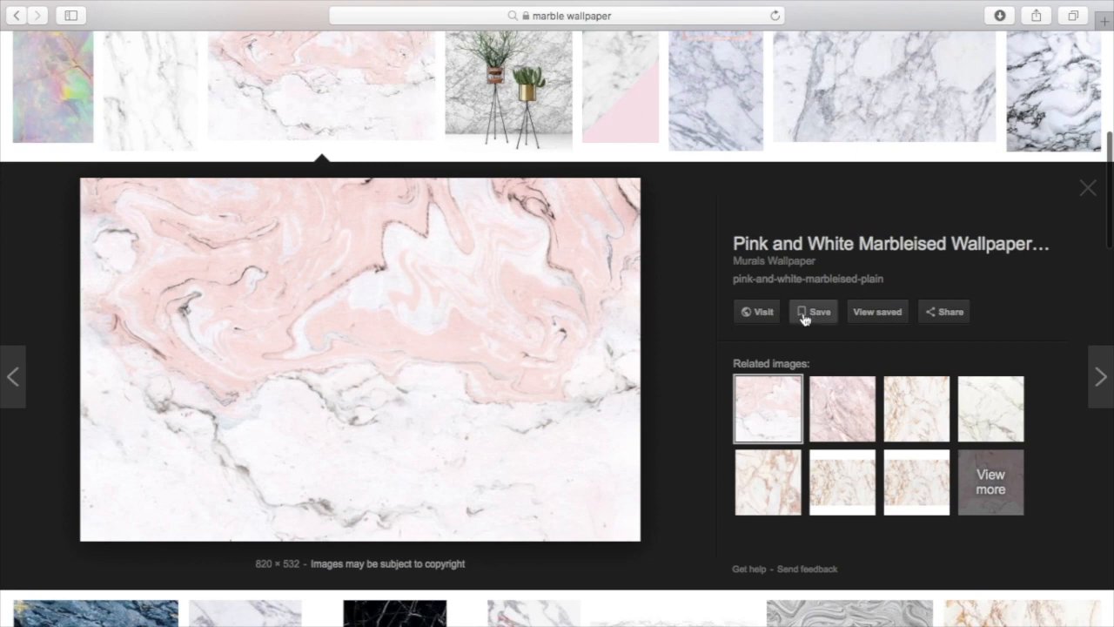
right_click(348, 357)
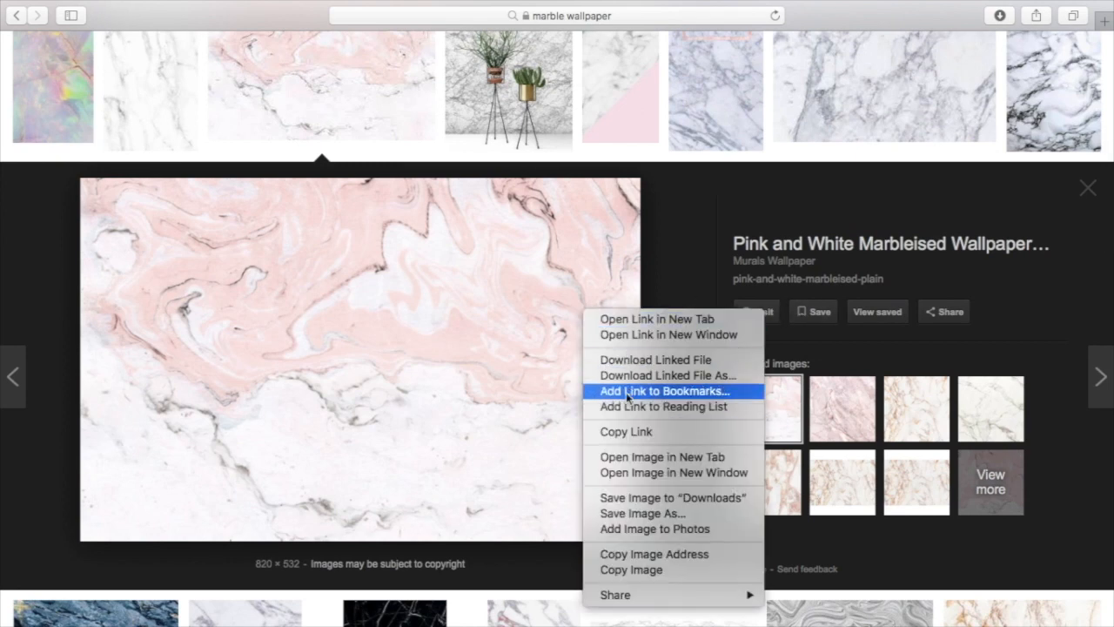
mouse_move(662, 456)
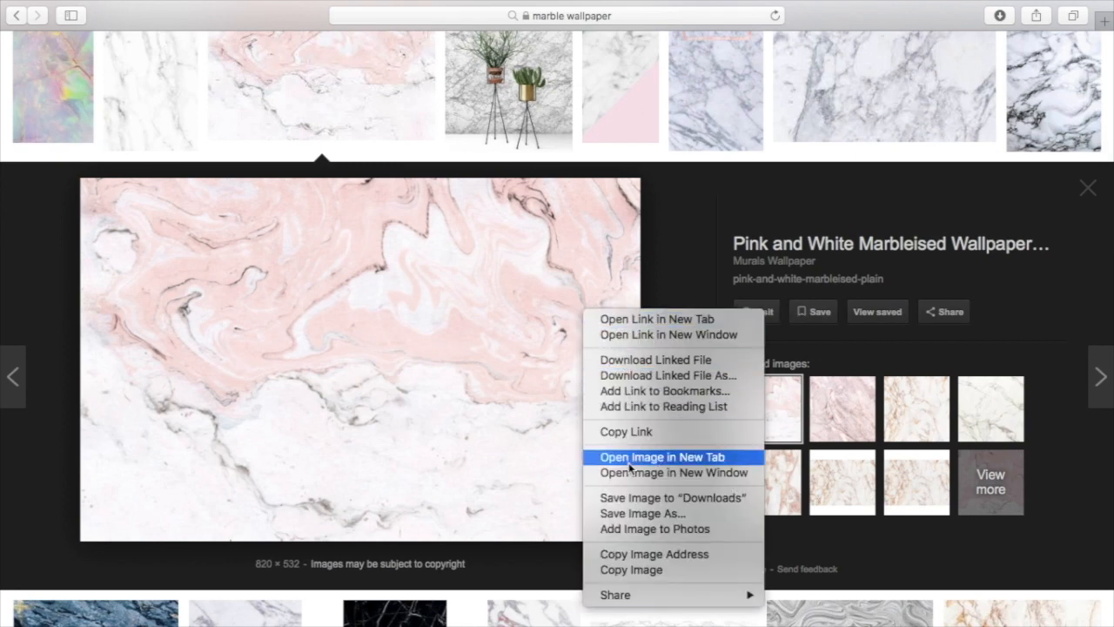
left_click(662, 456)
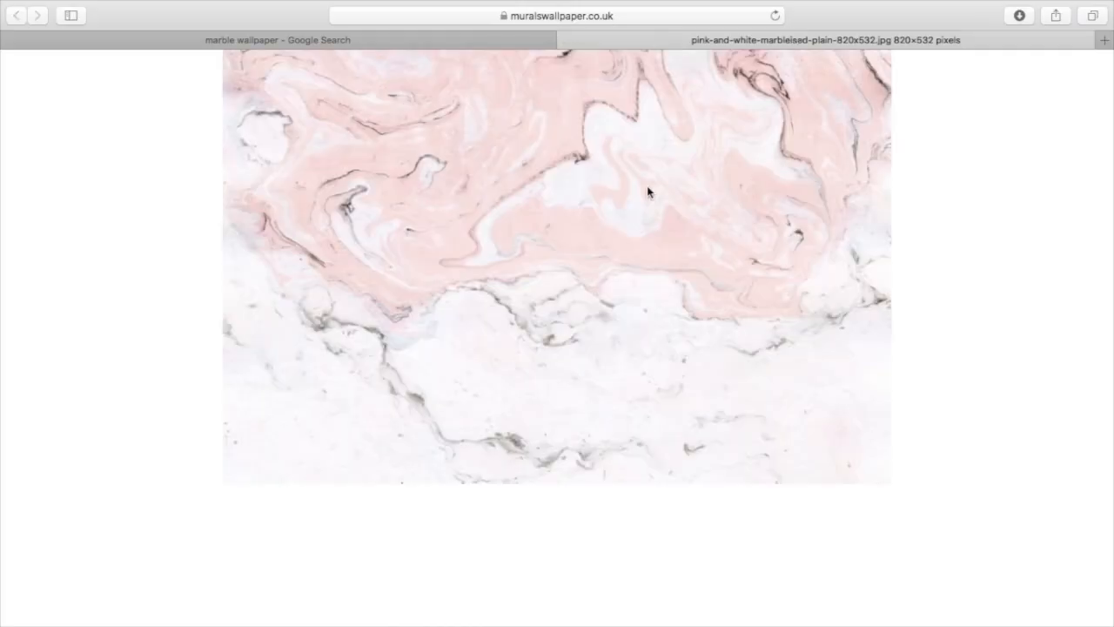
right_click(647, 191)
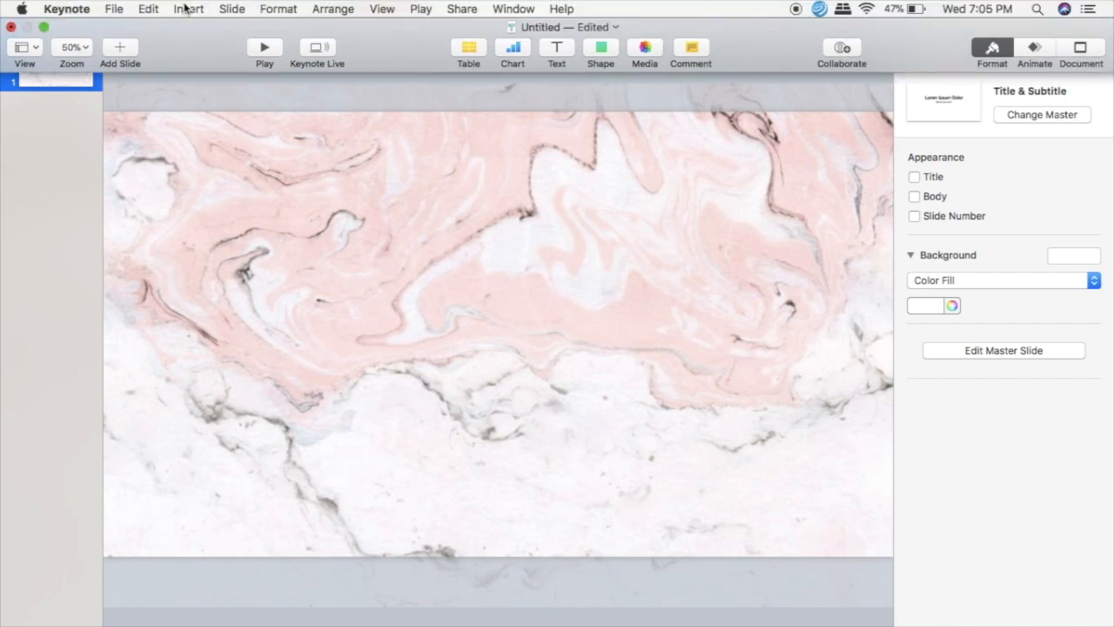
Step: Insert the circular portrait logo image file onto the marble slide via Insert > Choose
left_click(187, 8)
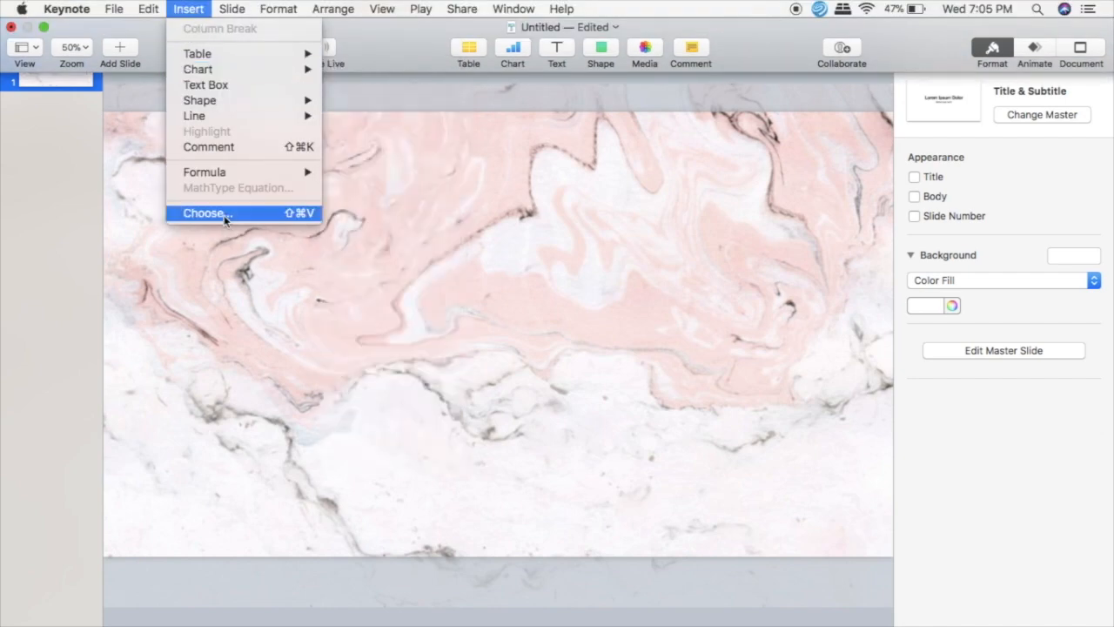
left_click(207, 212)
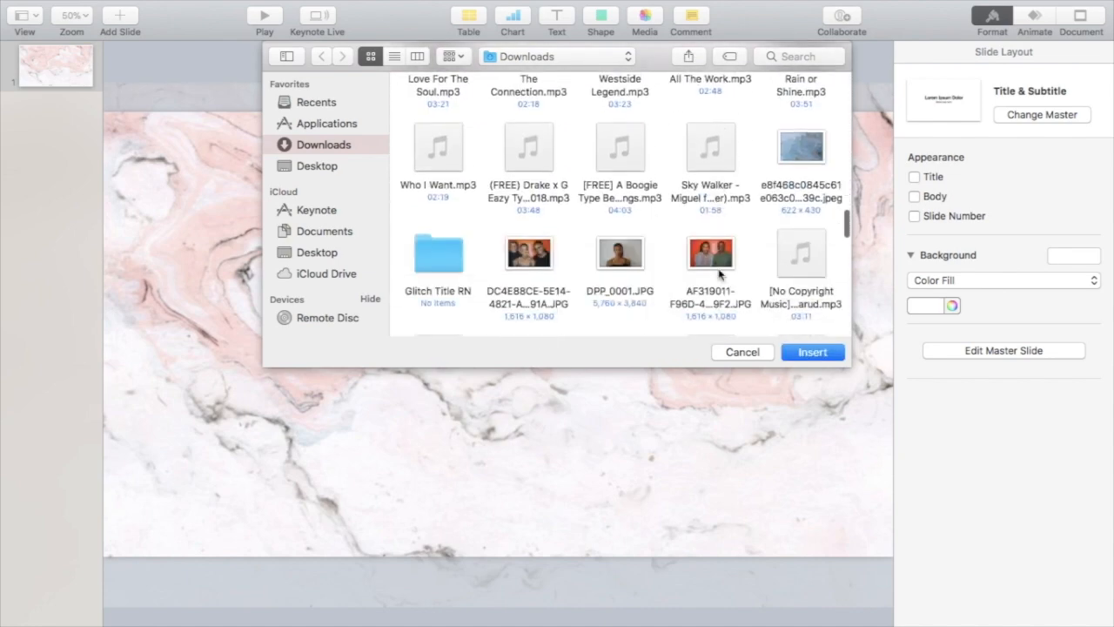
scroll("down", 3)
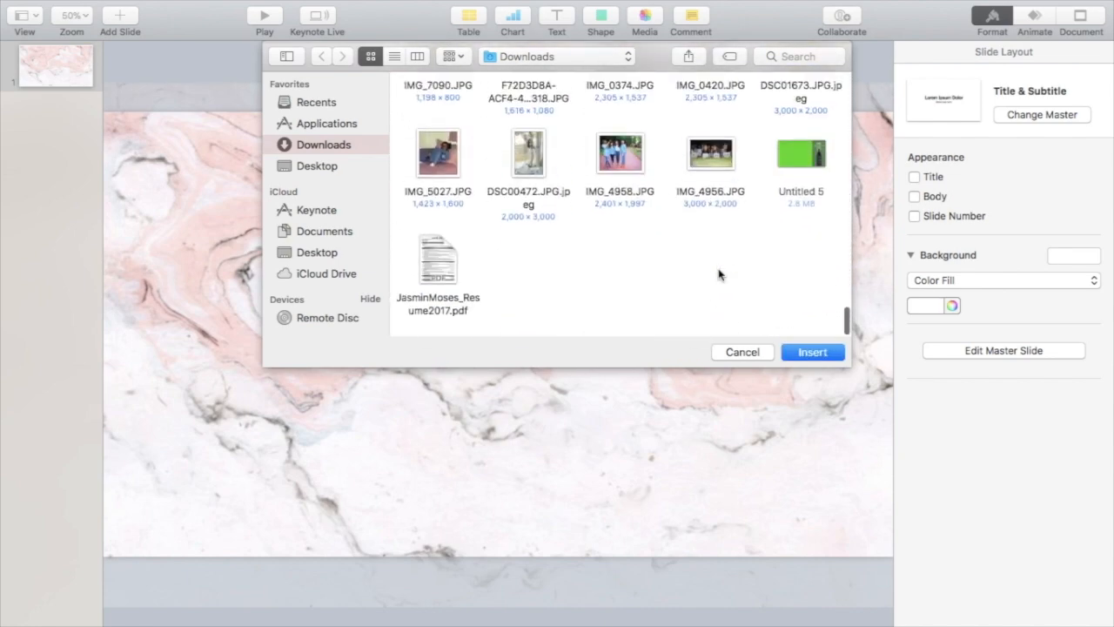
scroll("down", 3)
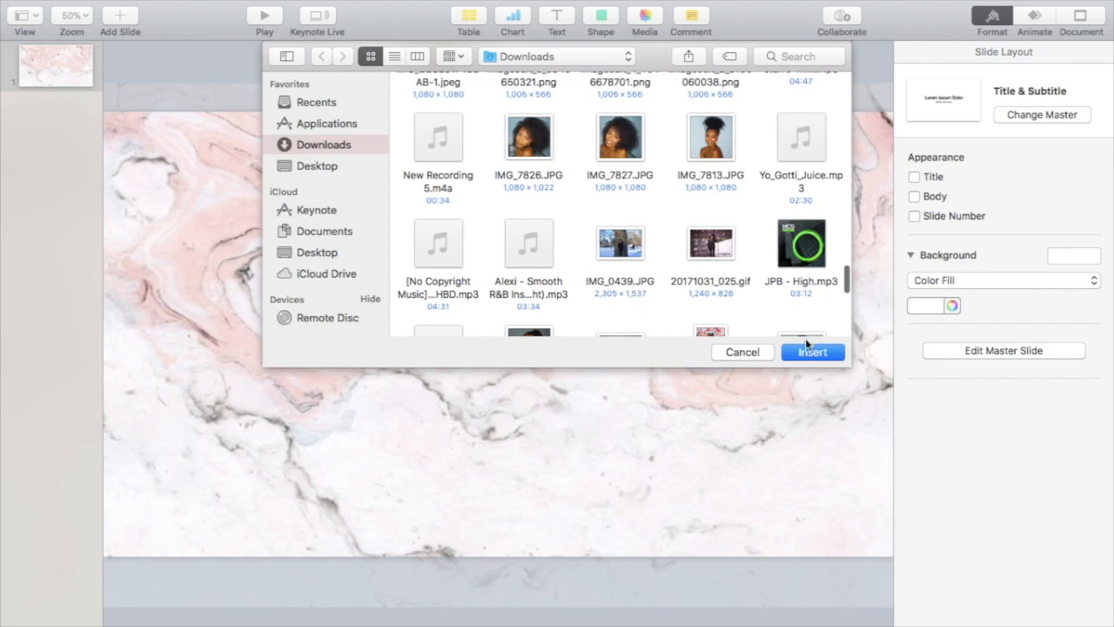
left_click(811, 351)
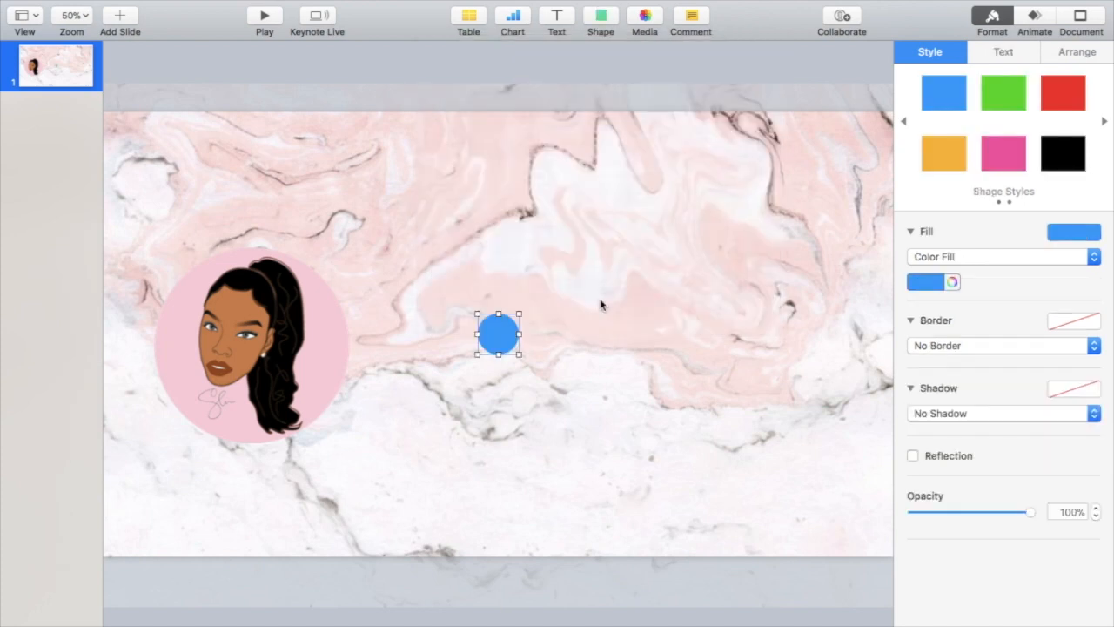
Step: Move and enlarge the circle over the logo and remove its fill
left_click_drag(498, 334, 160, 261)
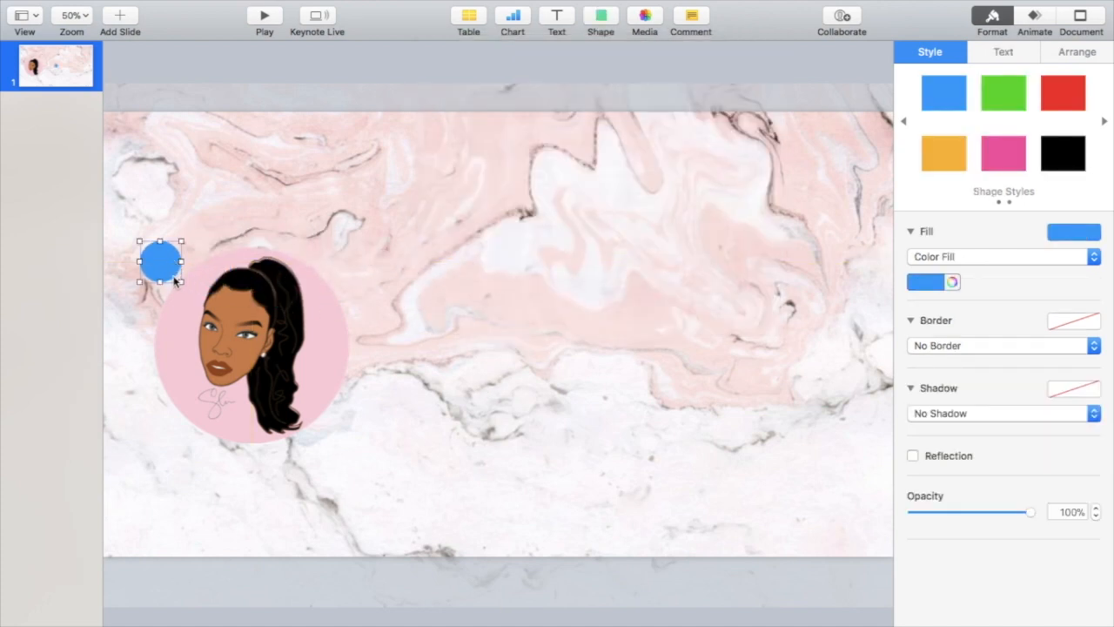
left_click_drag(181, 276, 366, 480)
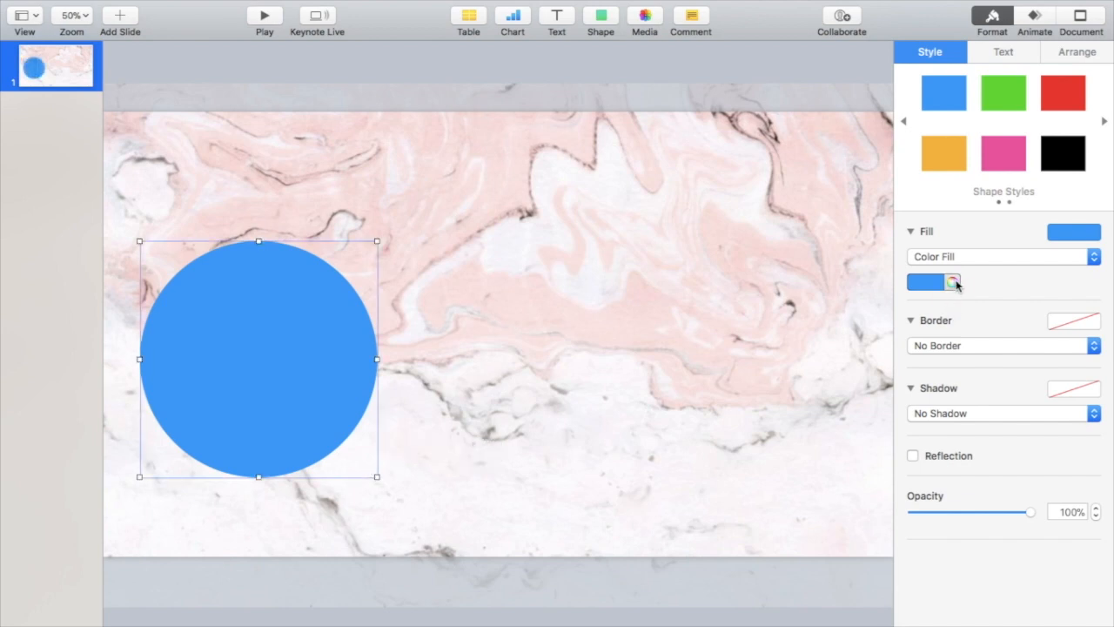
left_click(1003, 256)
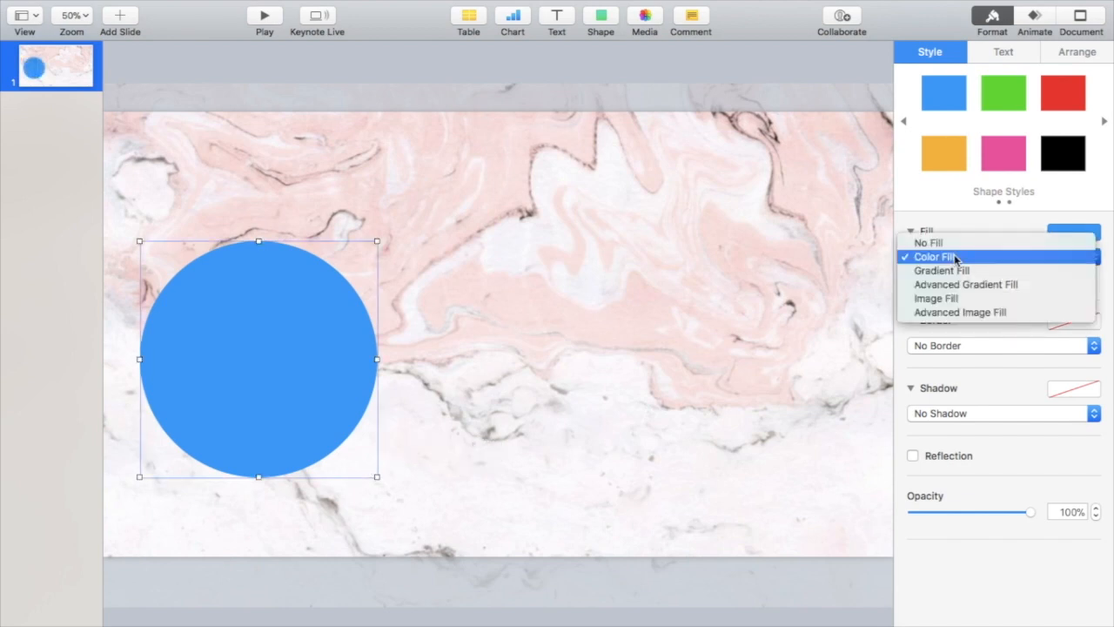
left_click(928, 242)
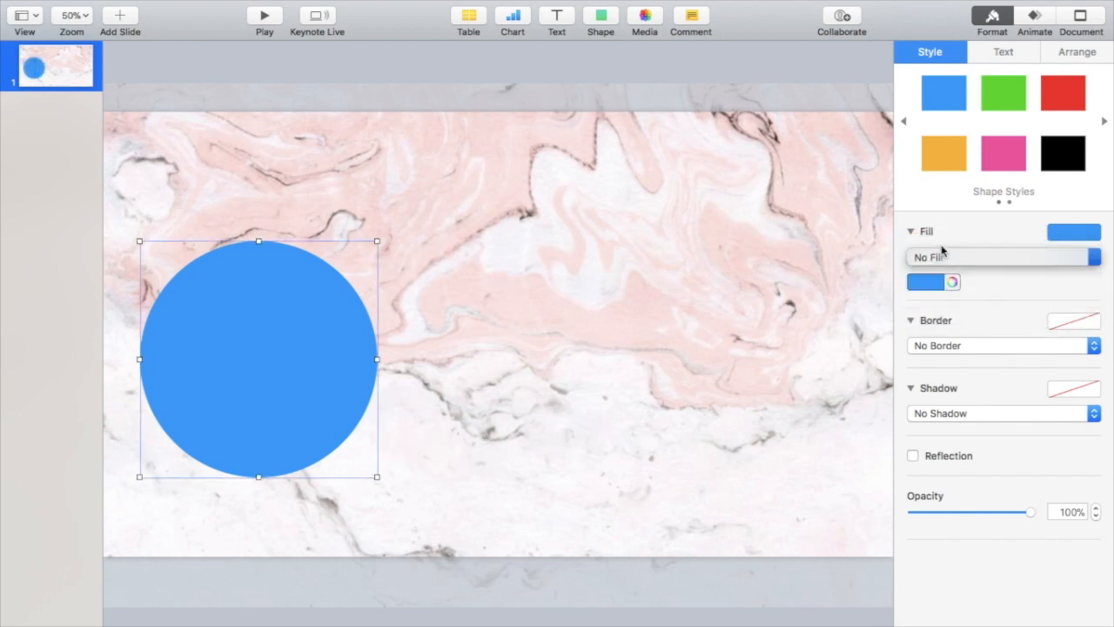
Step: Give the circle a thick pale pink line border around 8 pt
left_click(1001, 344)
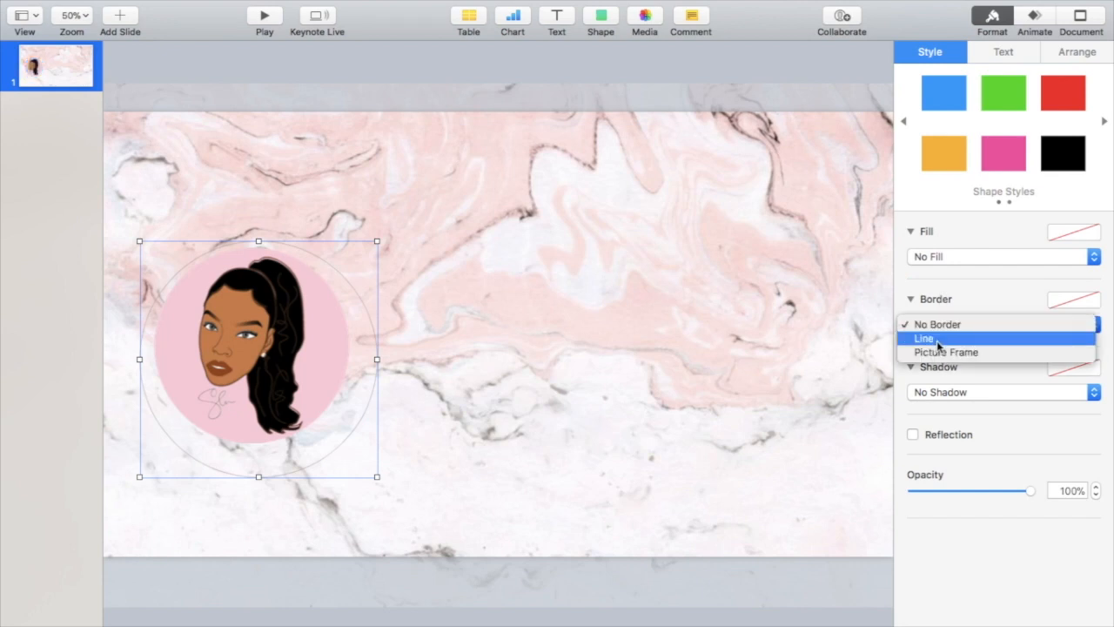
left_click(922, 338)
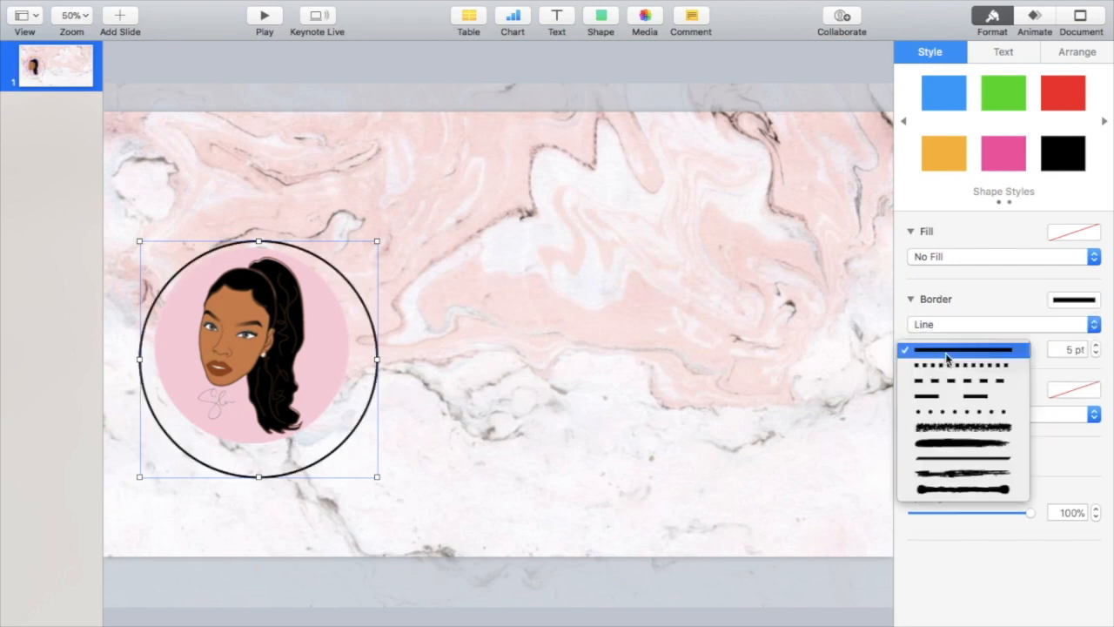
left_click(961, 350)
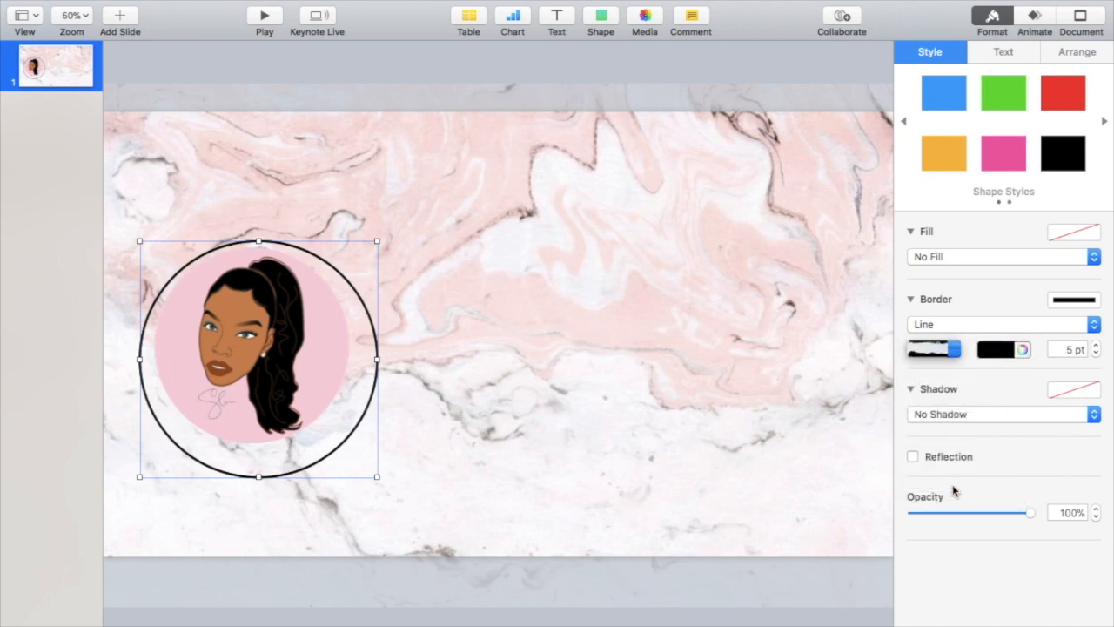
left_click(1096, 345)
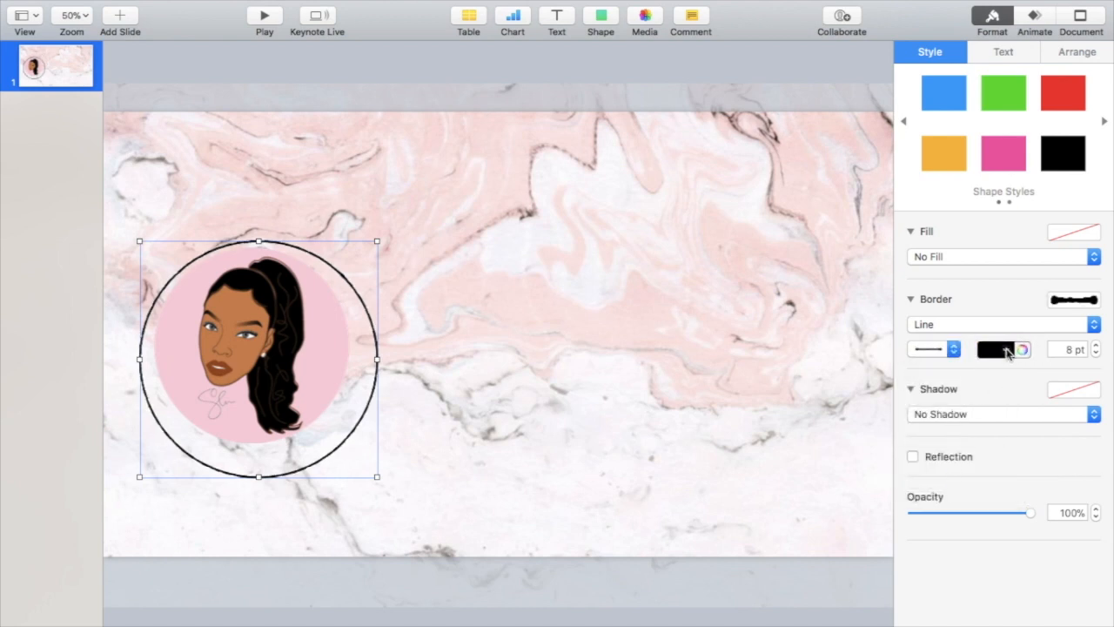
left_click(1020, 348)
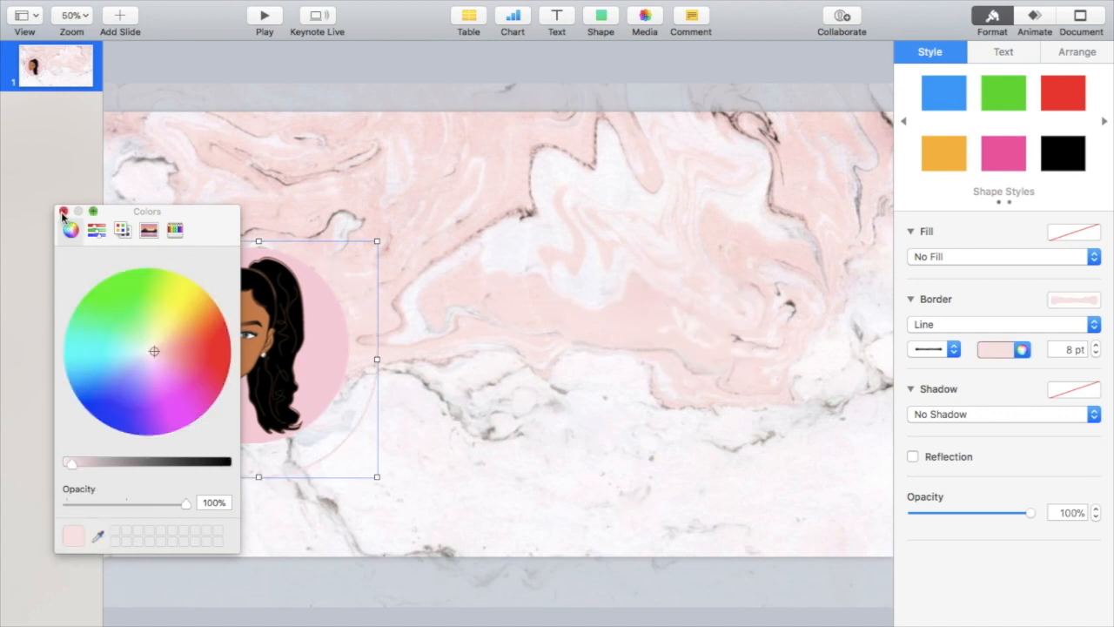
left_click(63, 213)
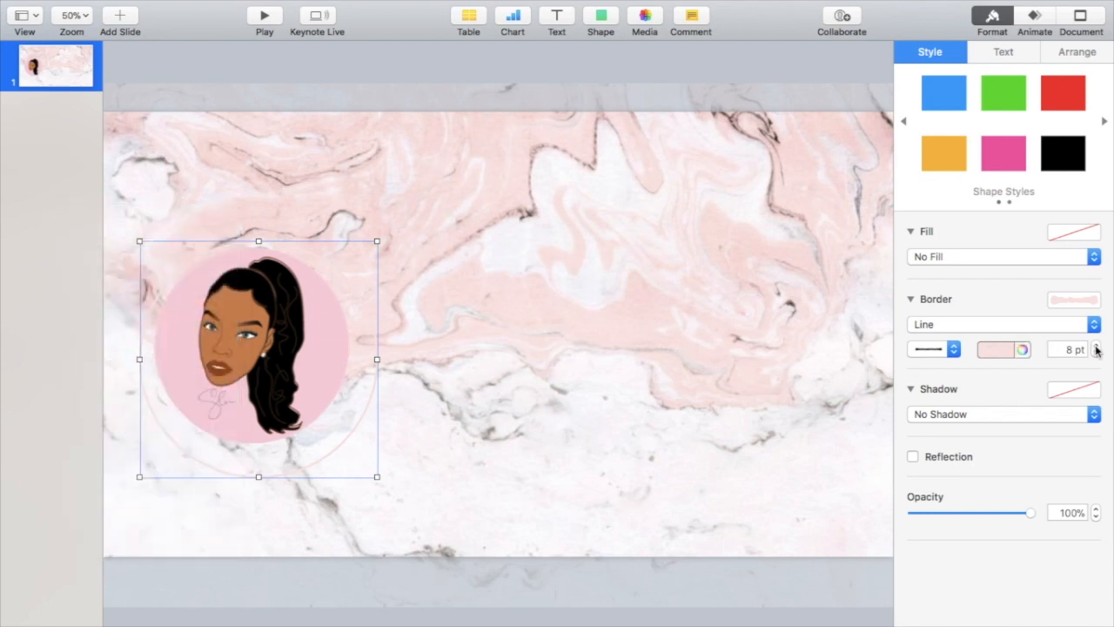
left_click(1097, 345)
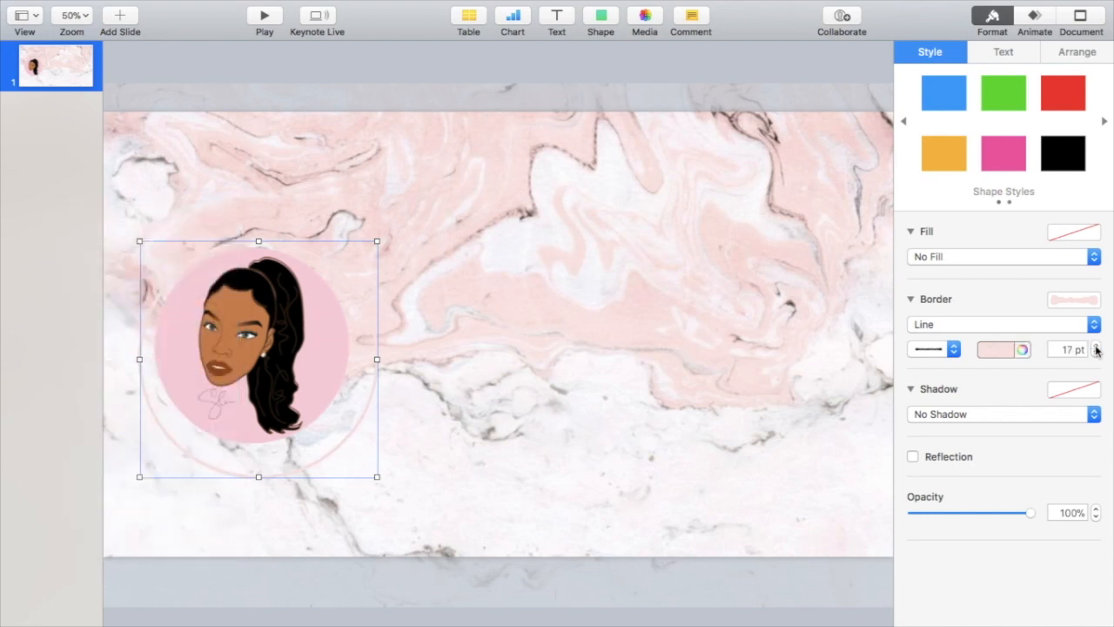
Step: Size the logo to 550 pt with constrained proportions and nudge it right
left_click(1075, 52)
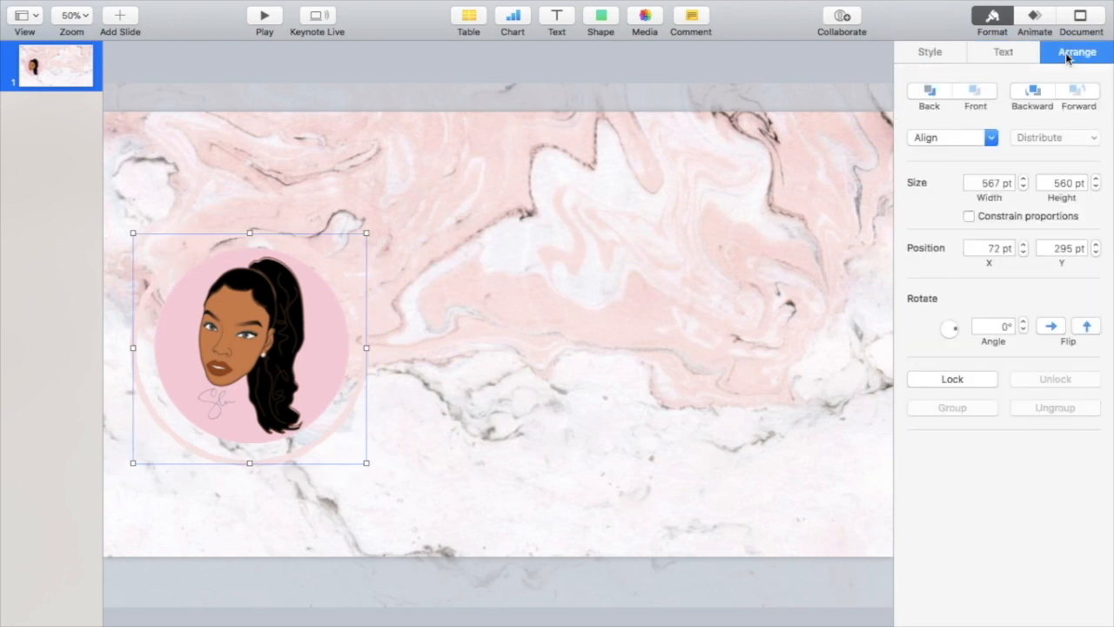
mouse_move(973, 215)
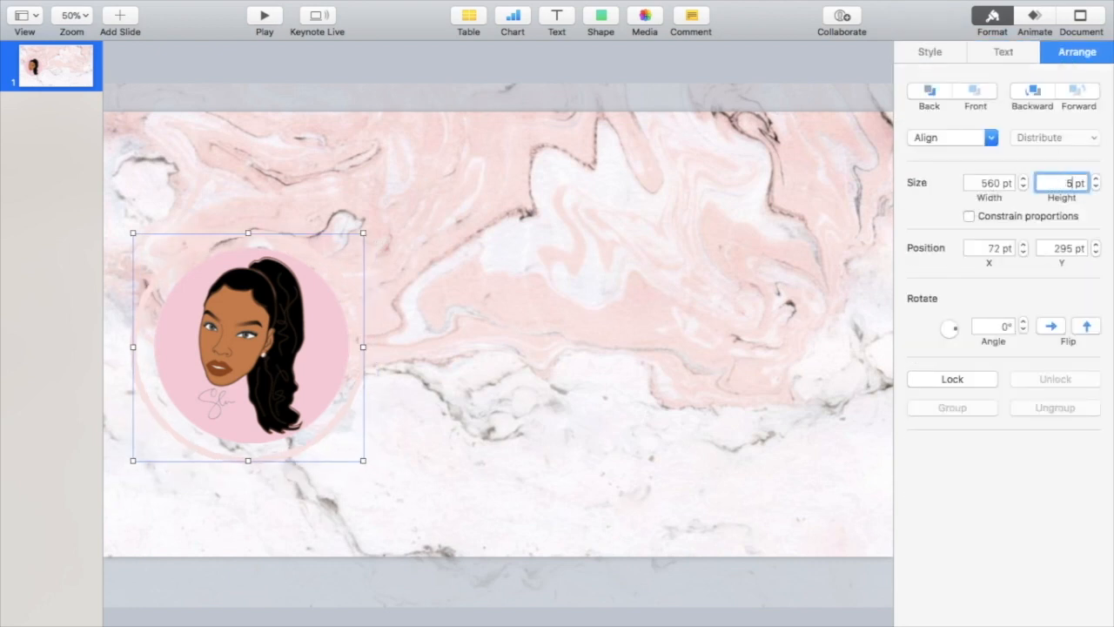
type("560")
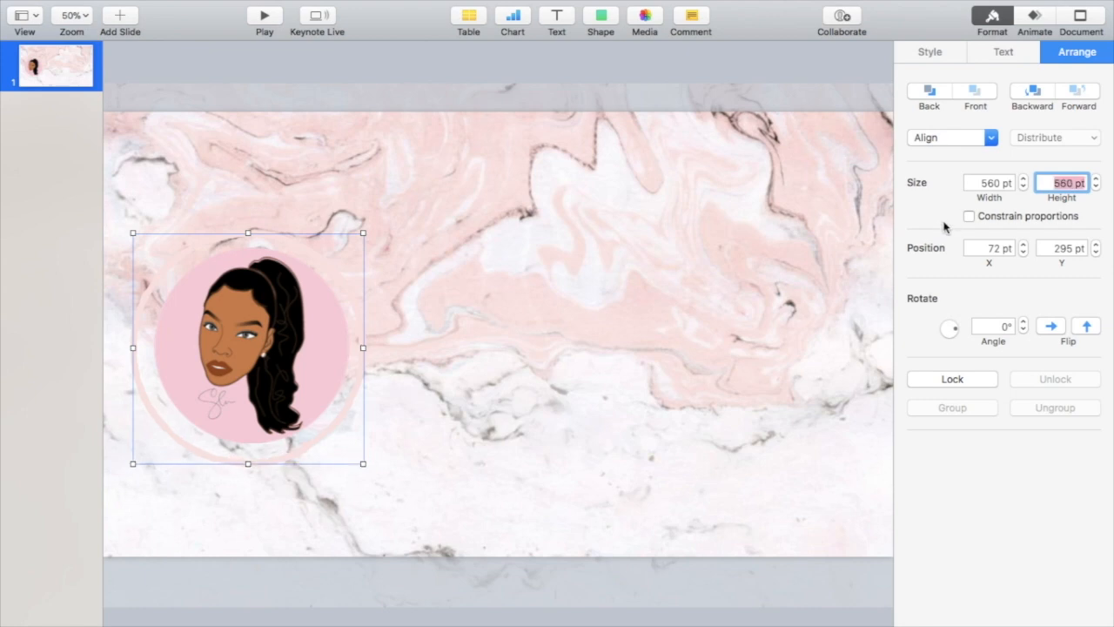
left_click(968, 216)
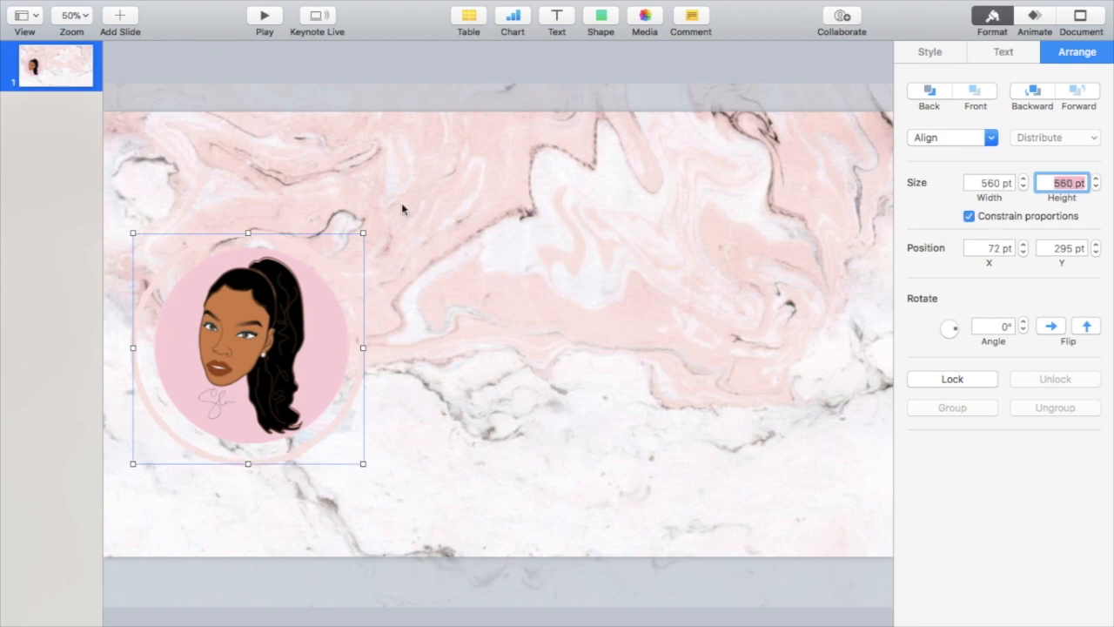
left_click(1023, 185)
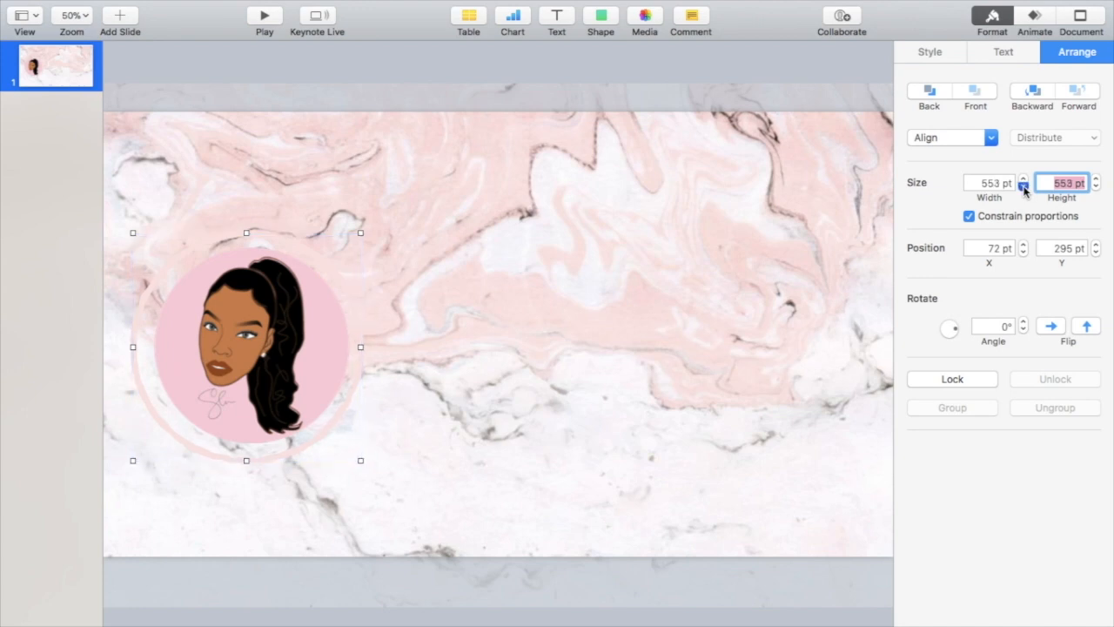
left_click(1024, 186)
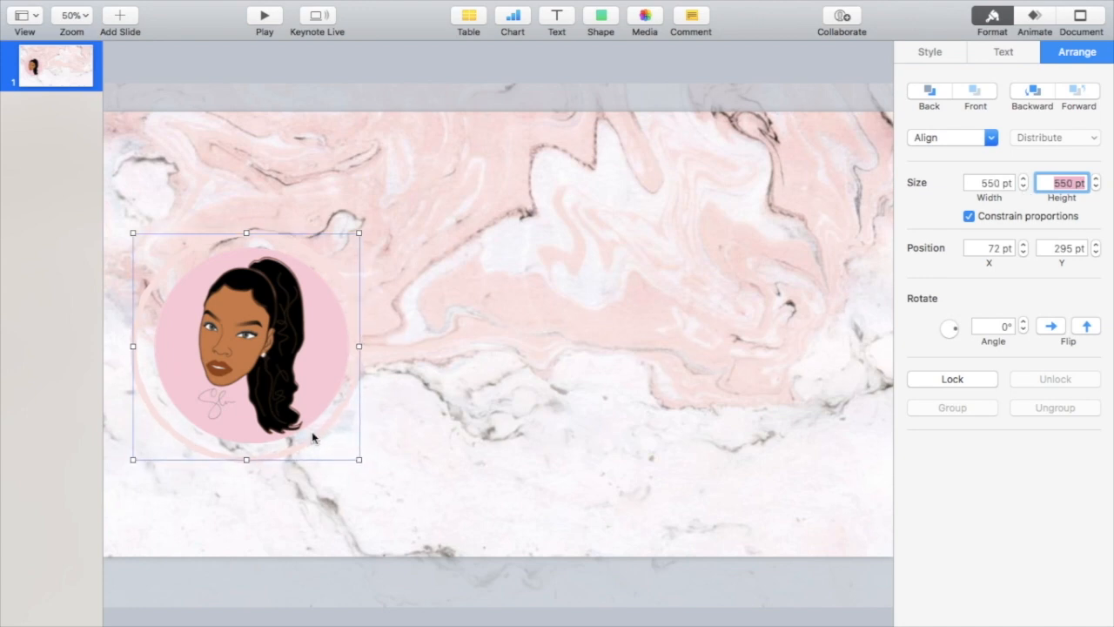
left_click_drag(245, 345, 253, 345)
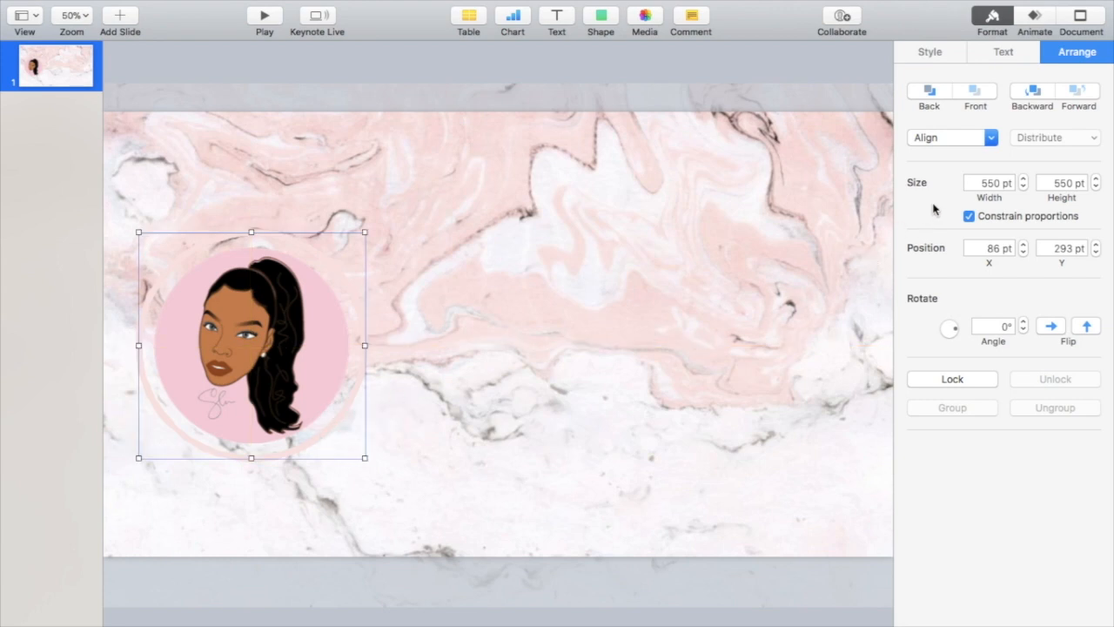
mouse_move(369, 268)
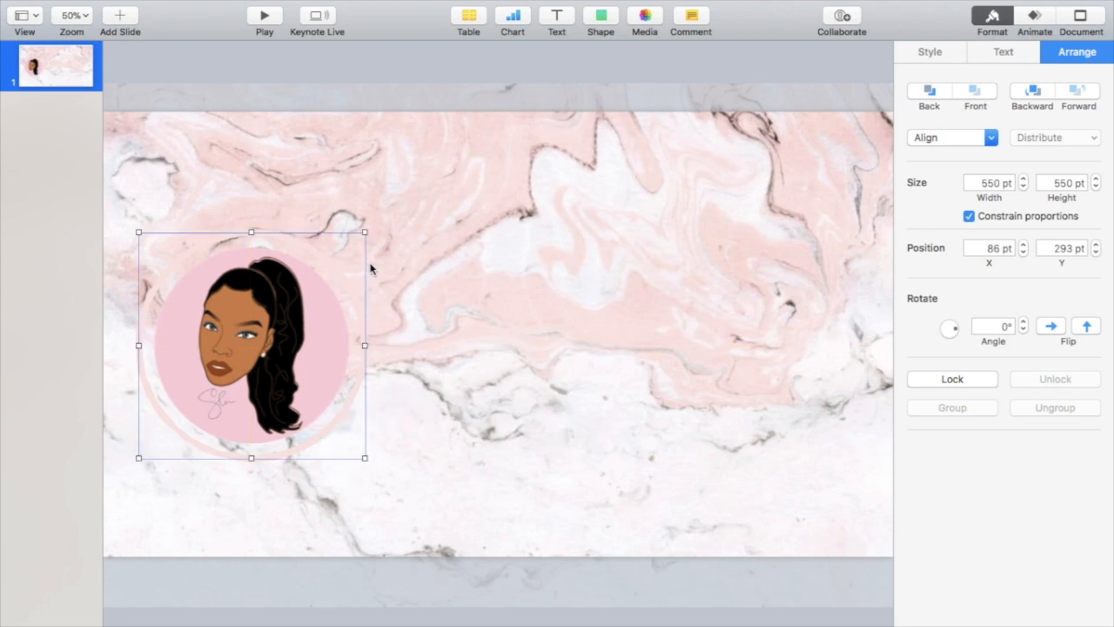
Step: Give the logo a dark brown brush-stroke border
left_click(929, 52)
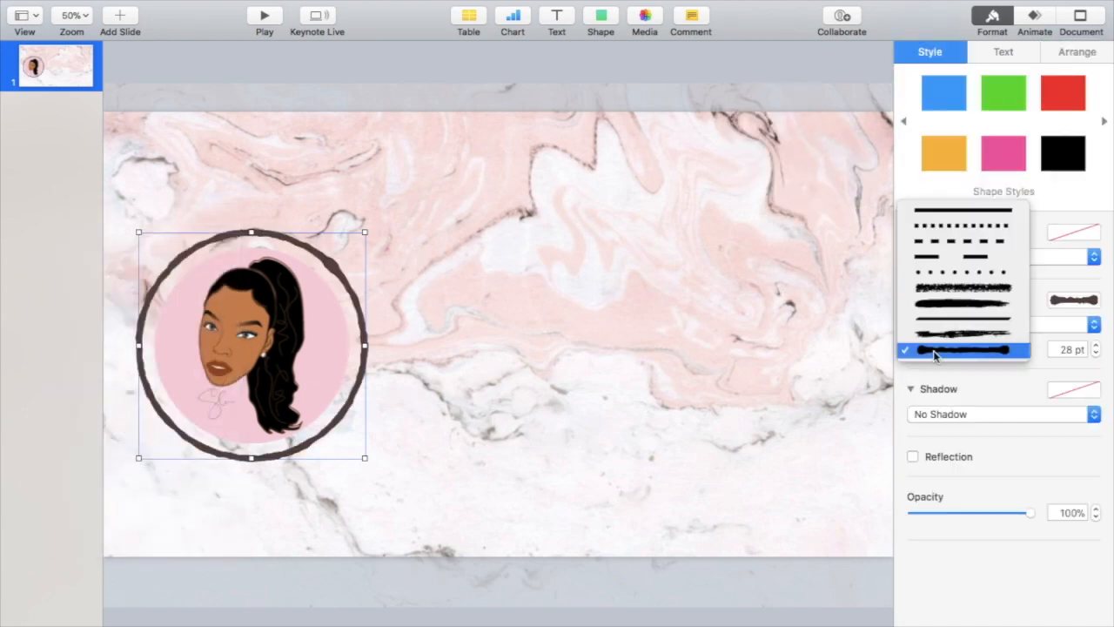
left_click(1075, 53)
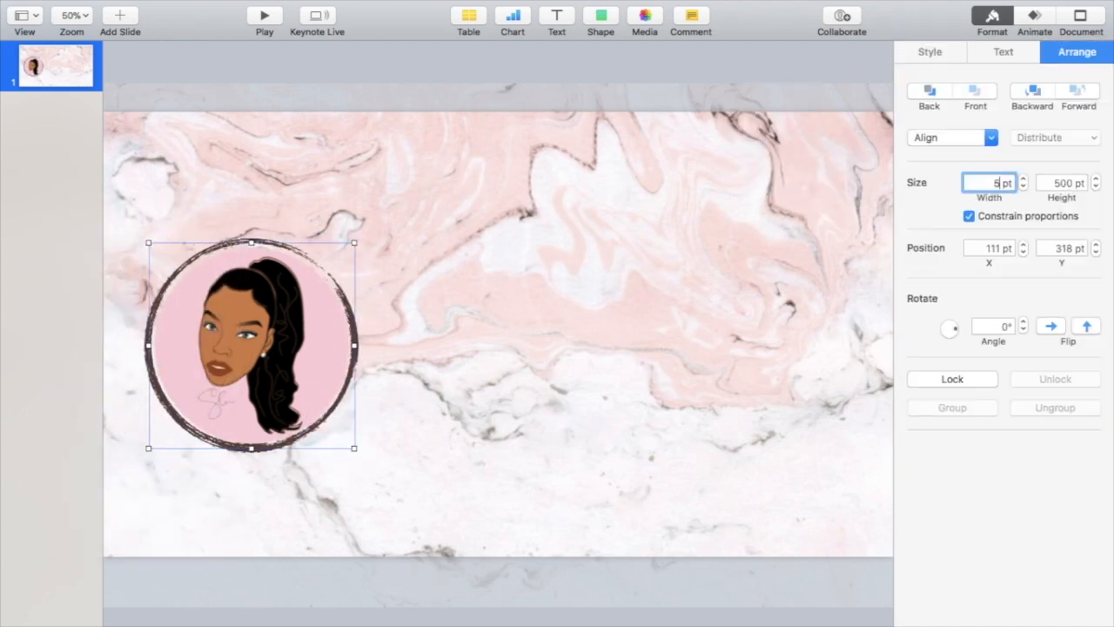
Step: Add a rectangle, stretch it into a wide bar and place it at the slide's top right
left_click(598, 16)
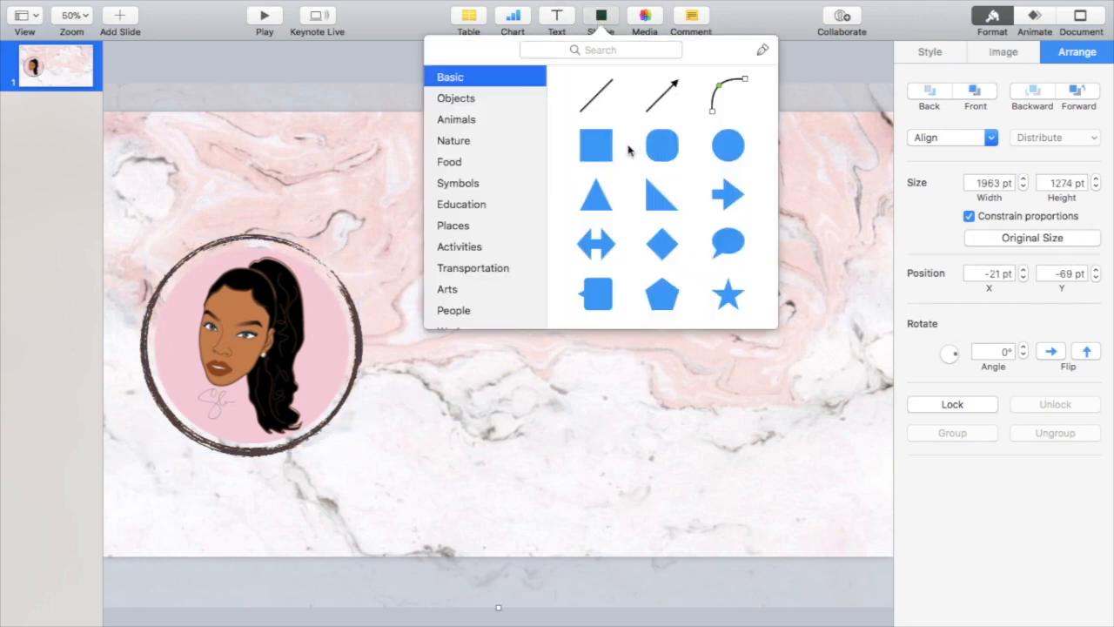
left_click(597, 146)
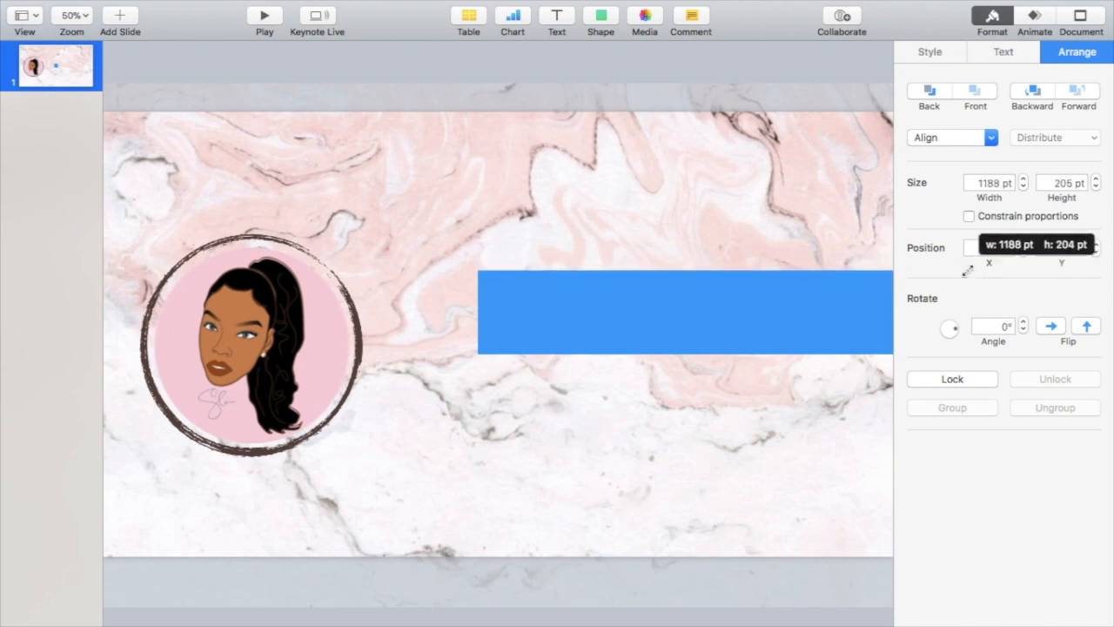
left_click_drag(686, 257, 686, 296)
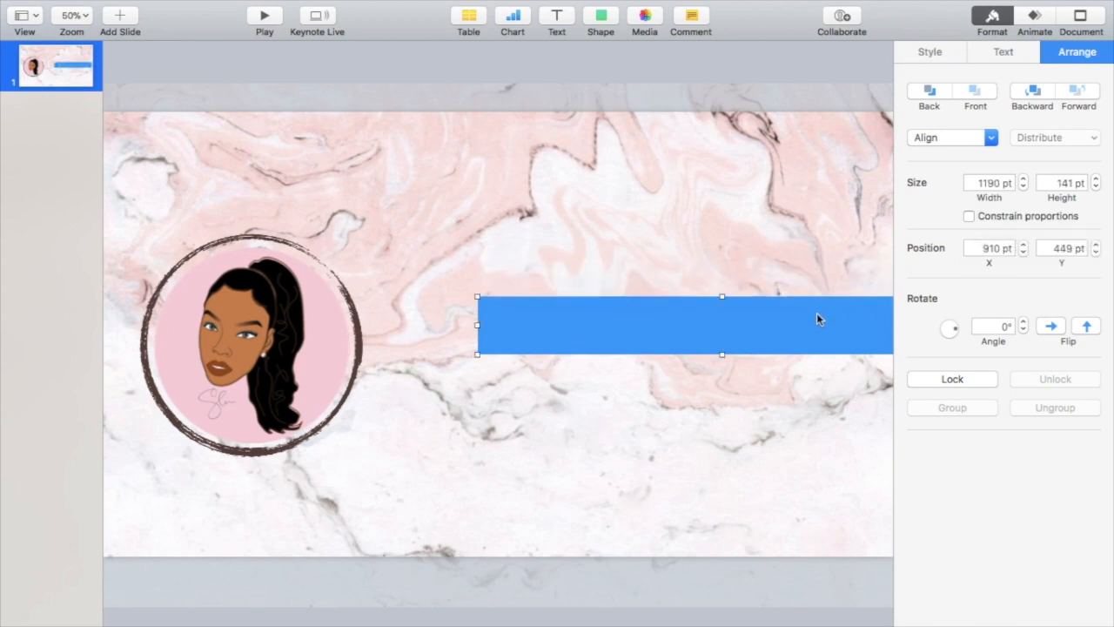
left_click_drag(685, 326, 685, 172)
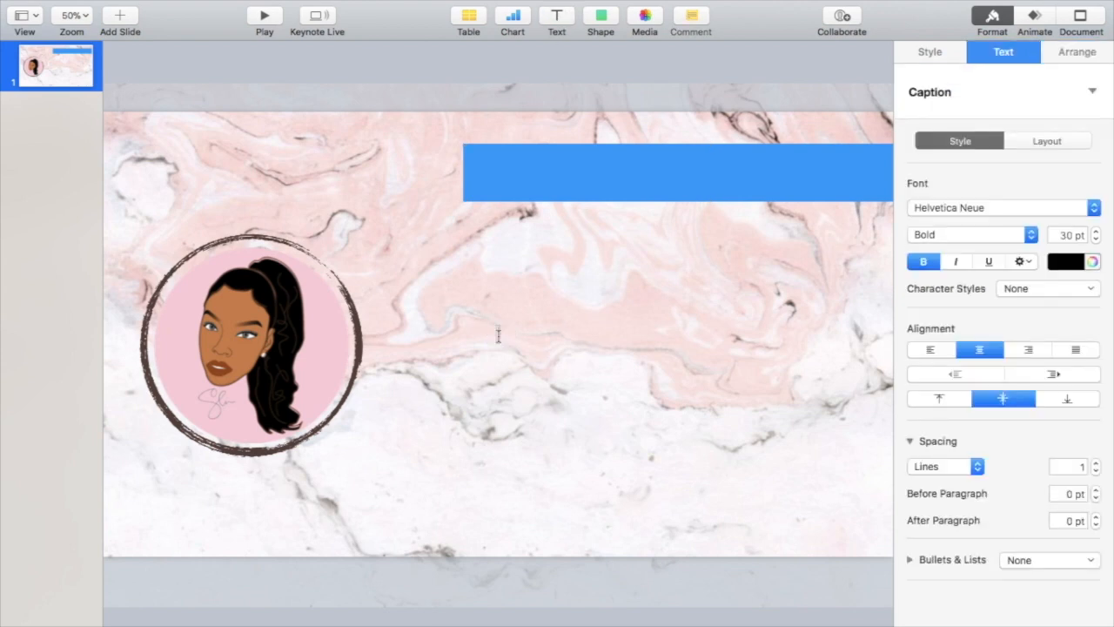
Step: Add a text box reading 'Have you seen my latest video?'
type("Have you")
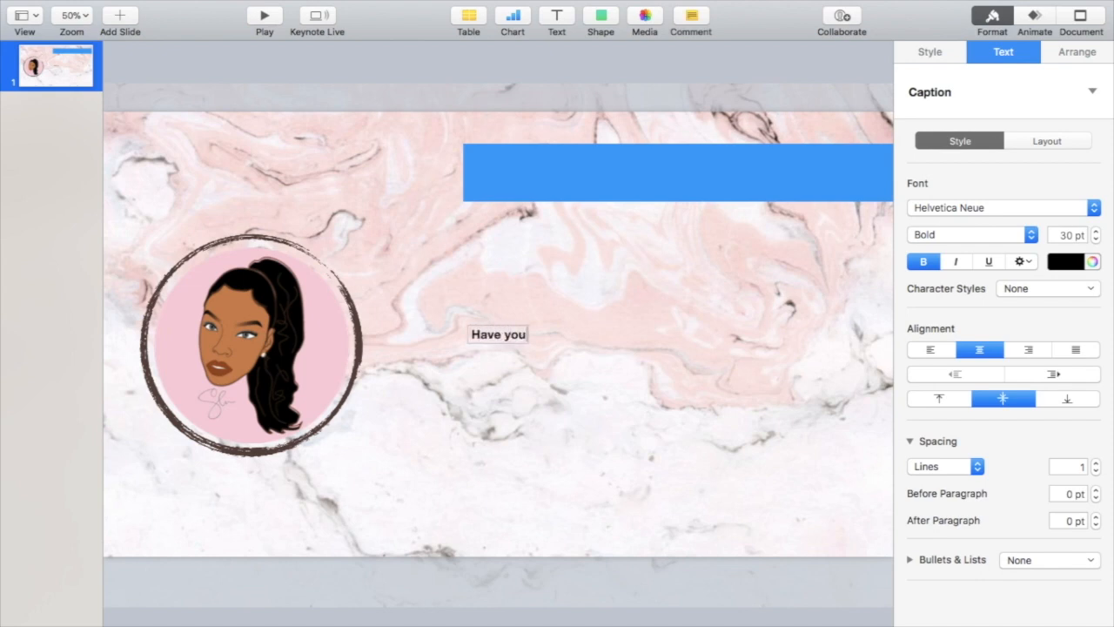
type("seen my la")
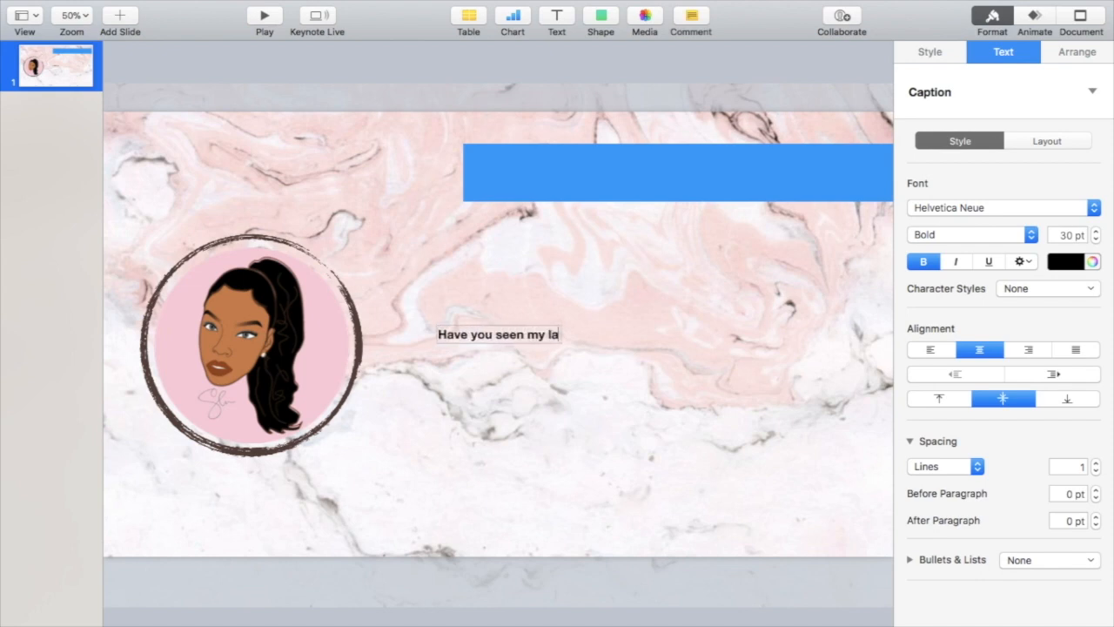
type("test video")
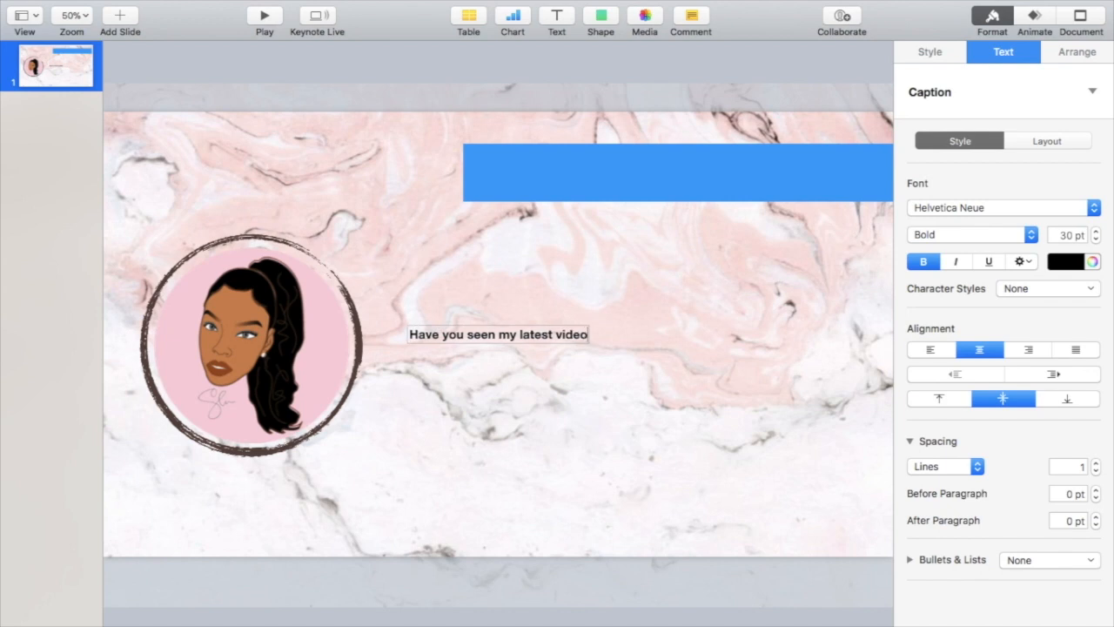
type("?")
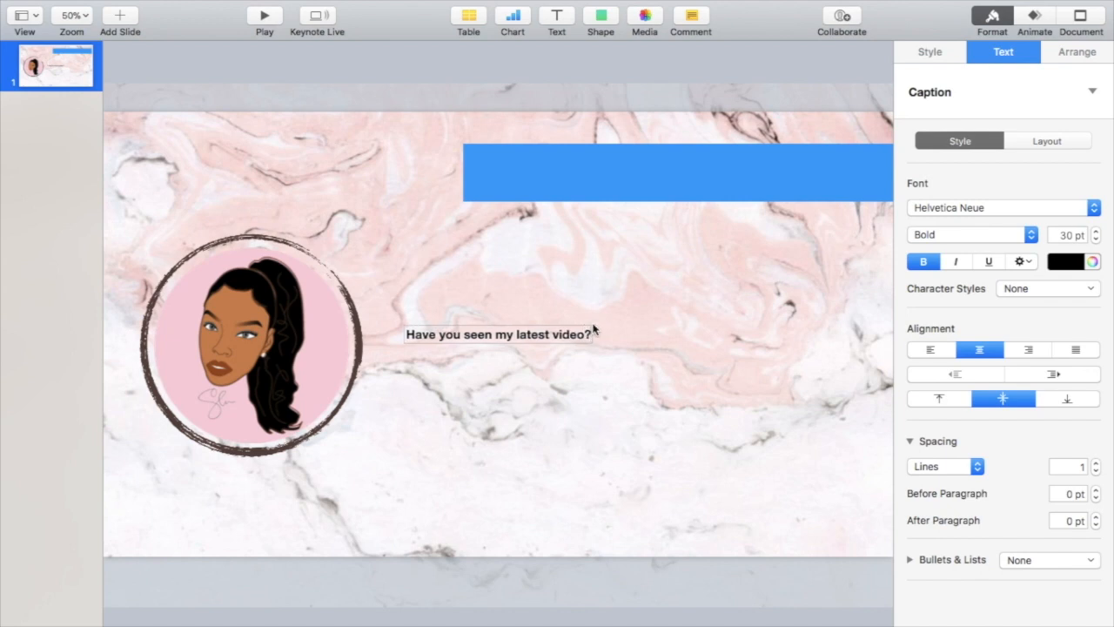
Step: Set the caption in Century Gothic Regular and retype it in capitals
left_click(999, 207)
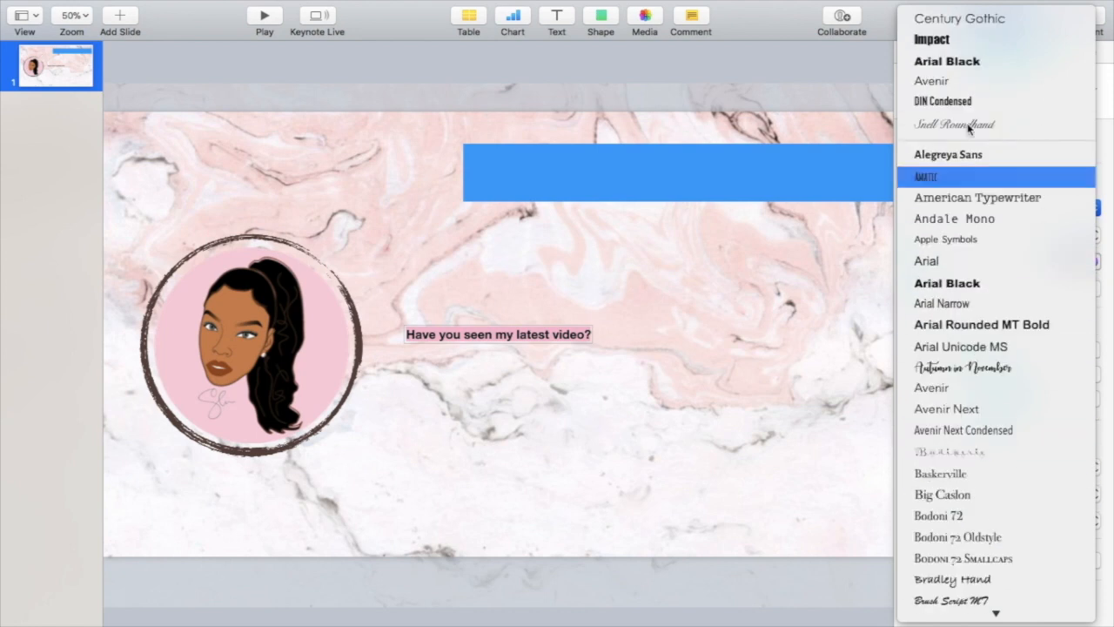
left_click(958, 18)
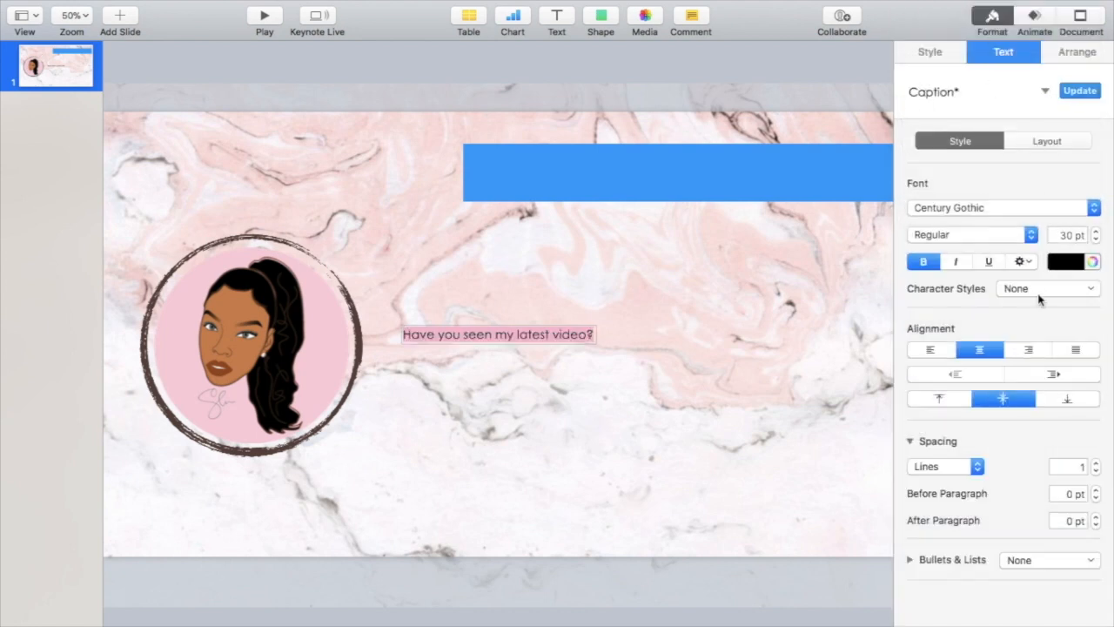
mouse_move(515, 351)
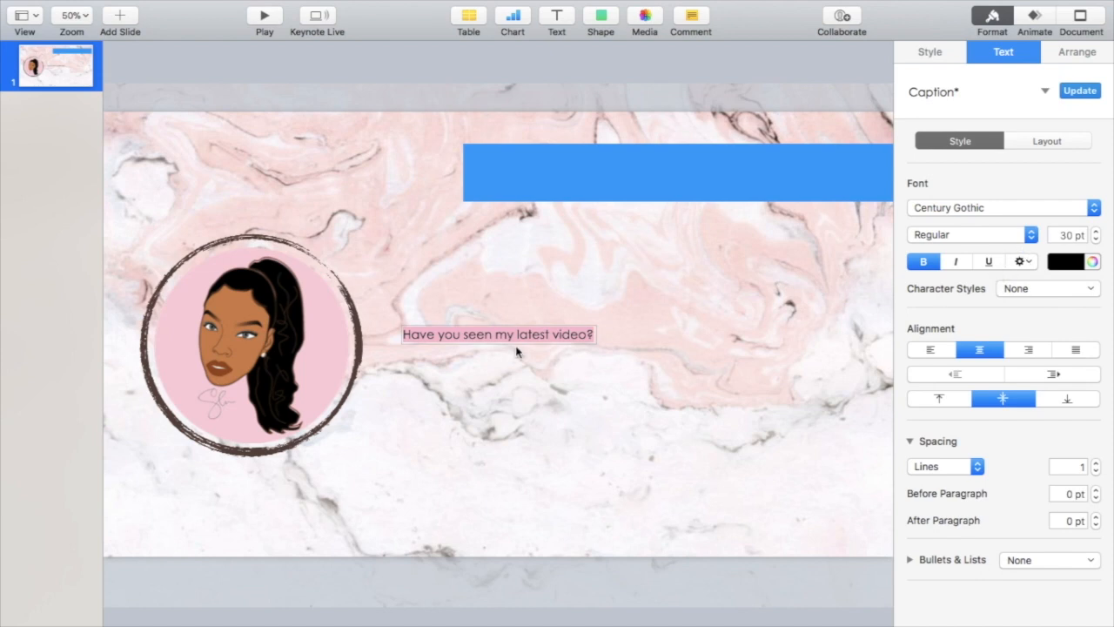
type("HAVE YOU SEEN MY L")
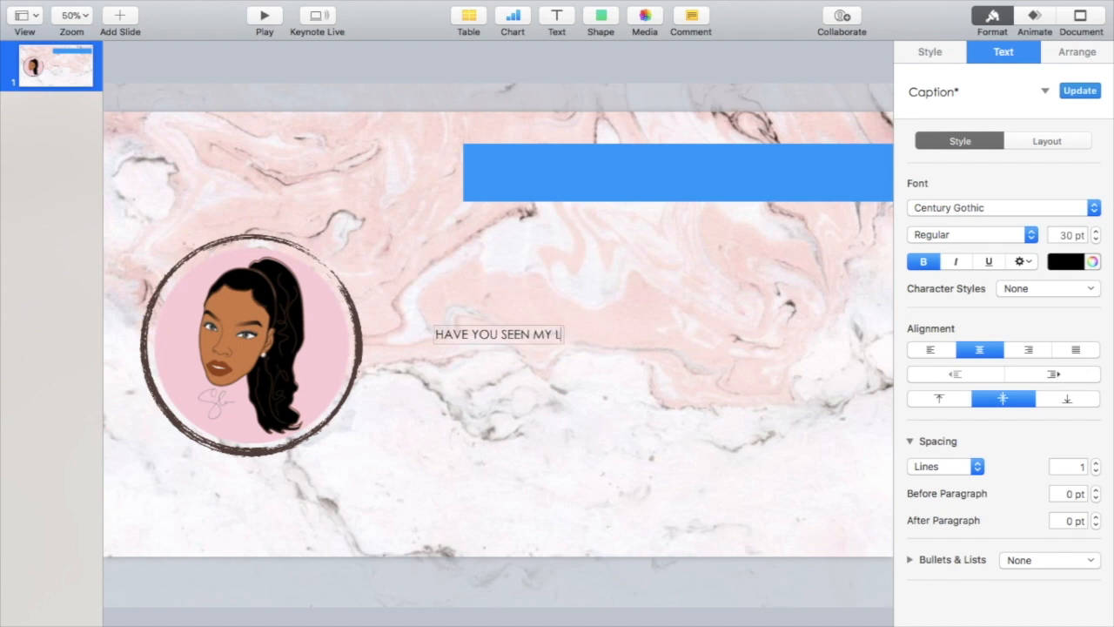
type("ATEST VIDEO?")
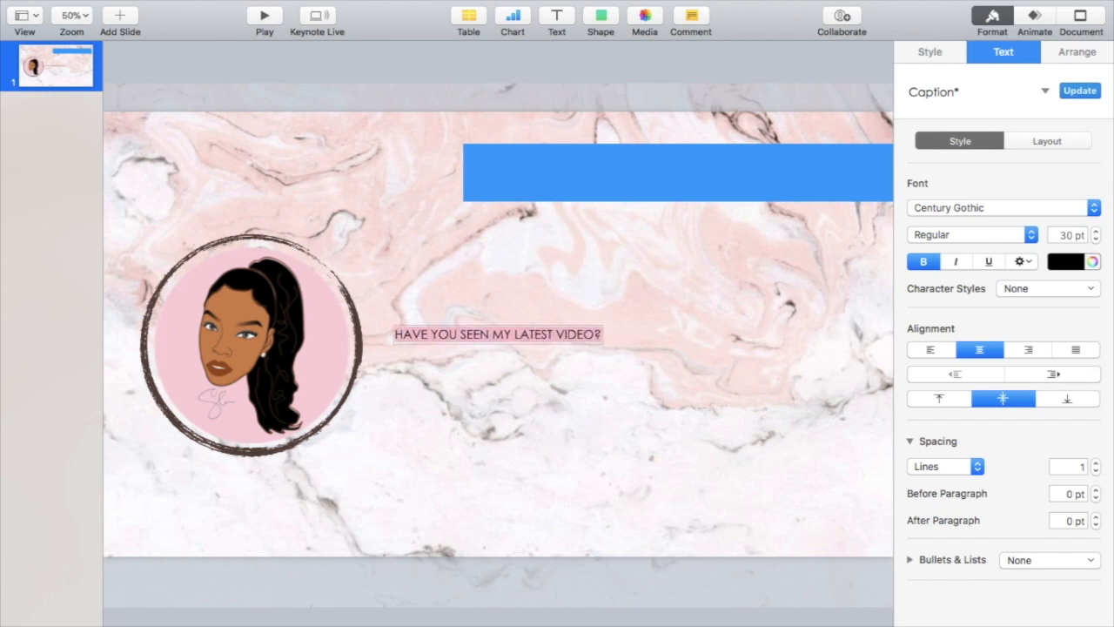
left_click(971, 233)
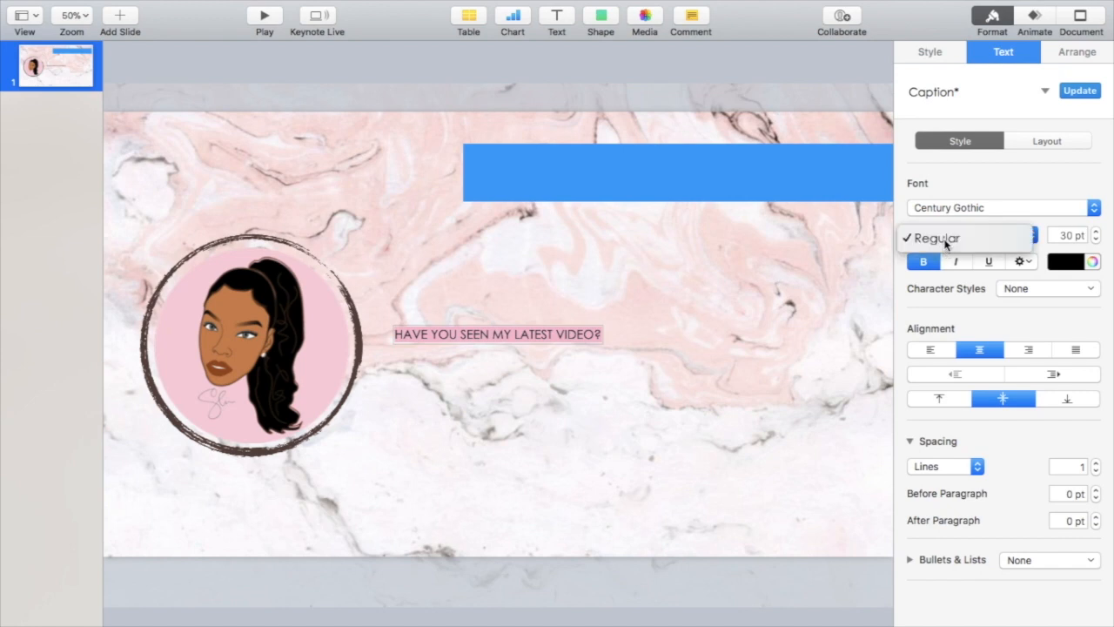
Step: Fill the top bar with dark brown
left_click(1075, 52)
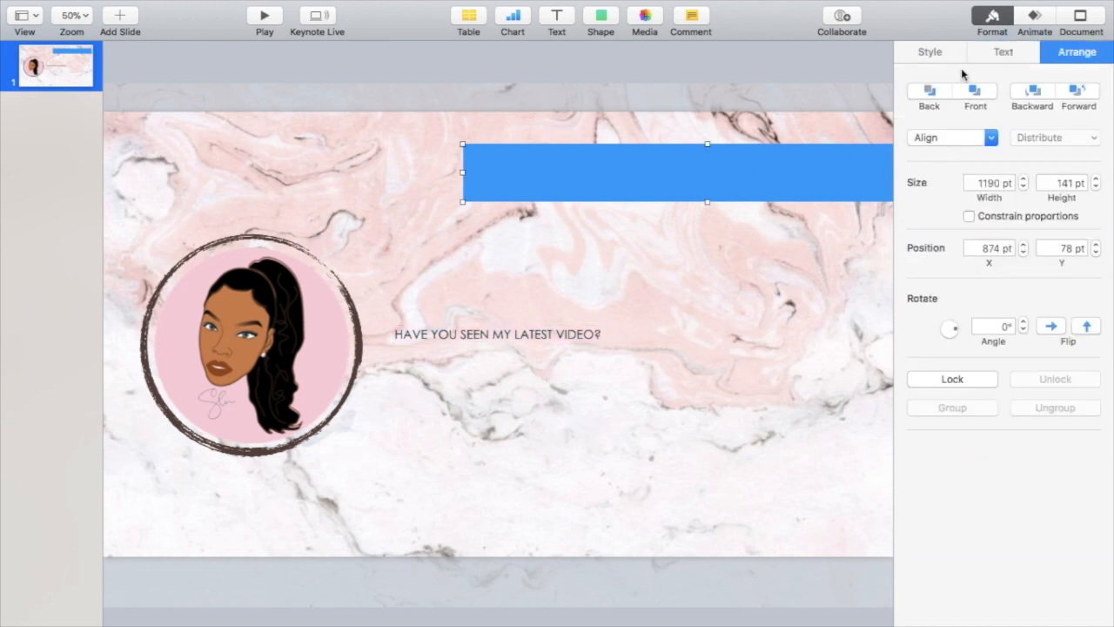
left_click(929, 53)
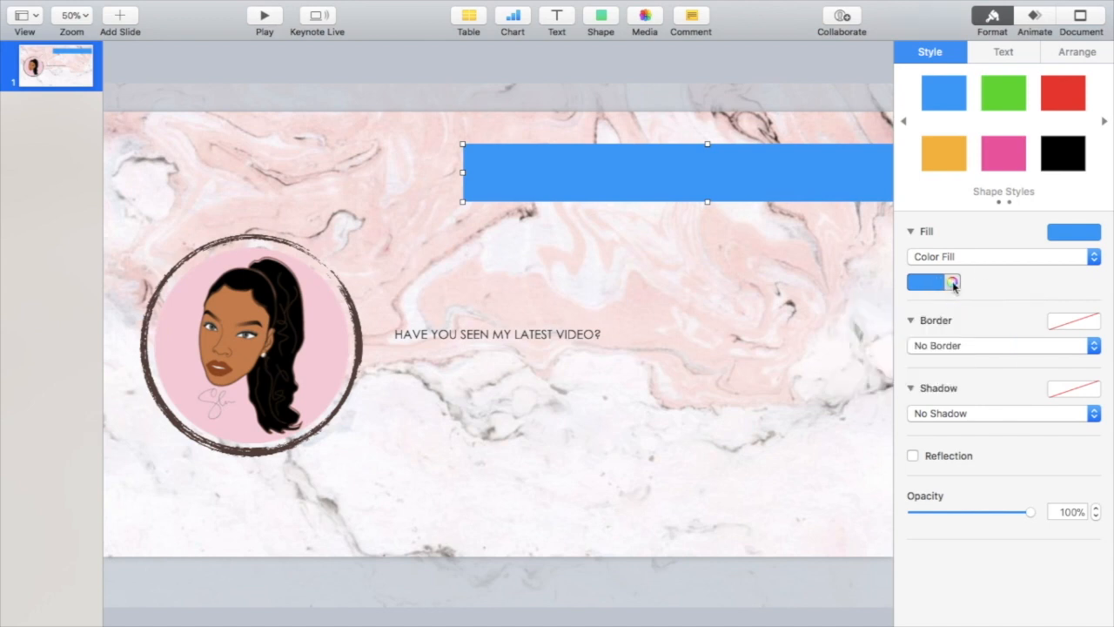
left_click(932, 282)
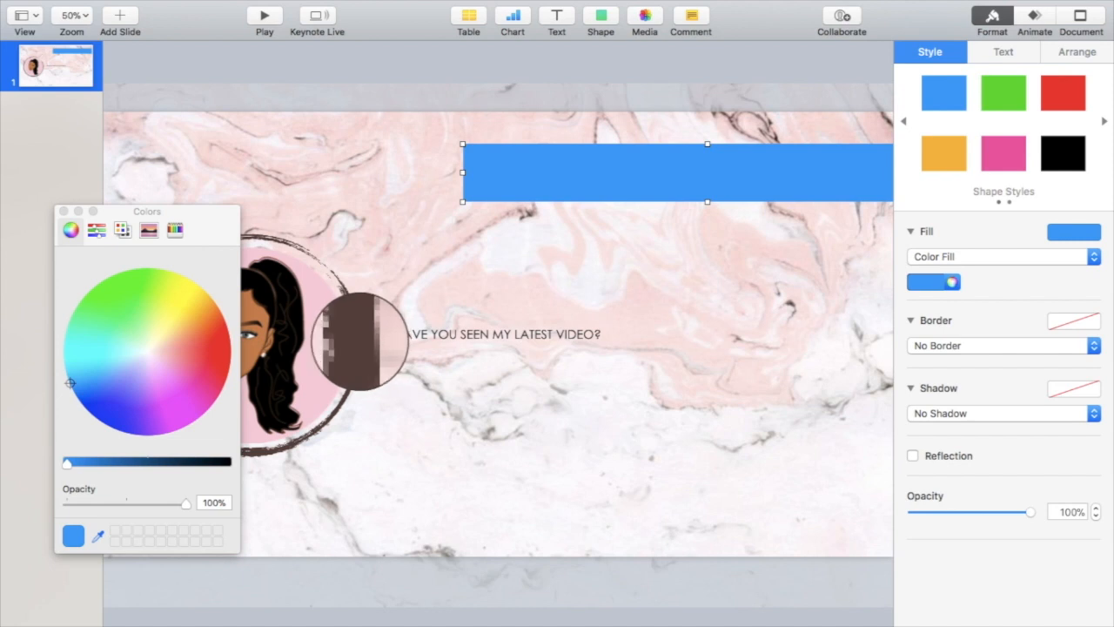
left_click(171, 346)
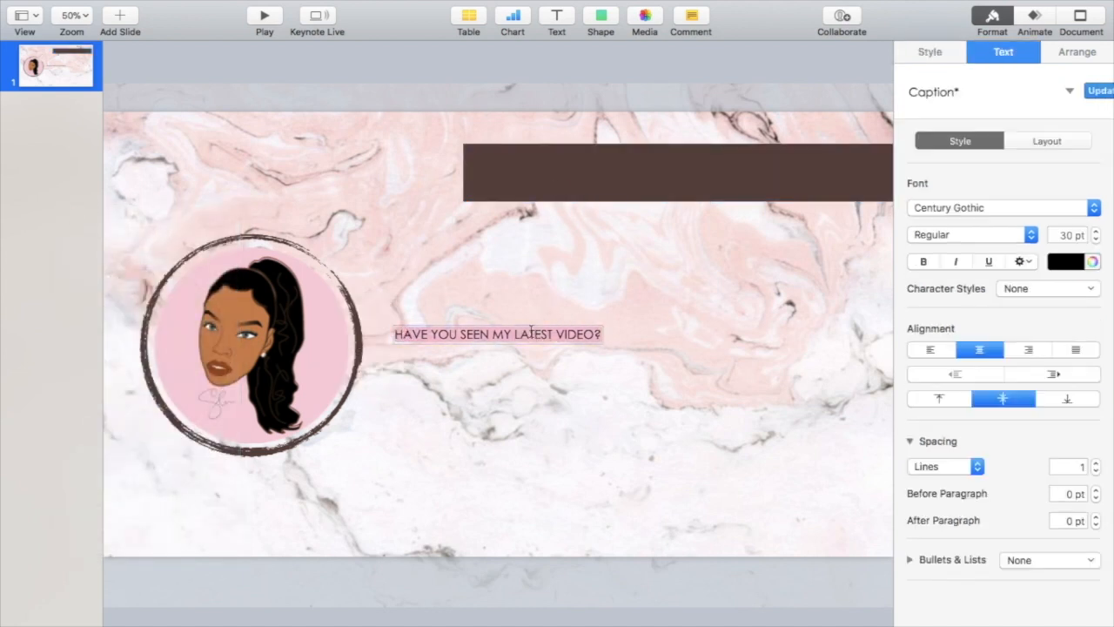
Step: Change the caption text colour to pale pink
left_click(1064, 262)
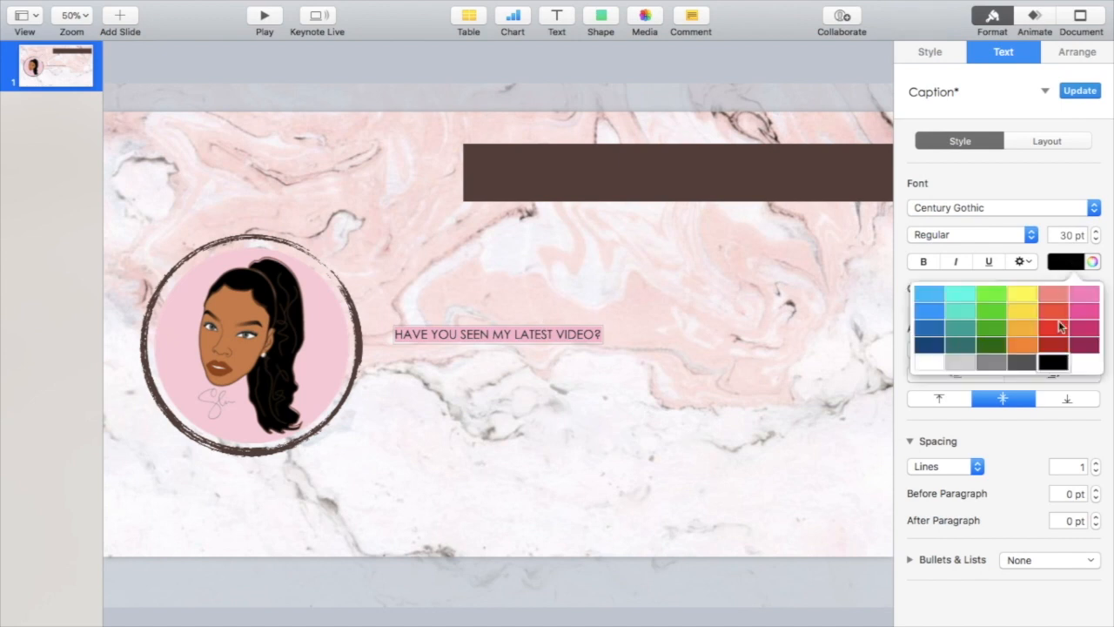
left_click(1093, 261)
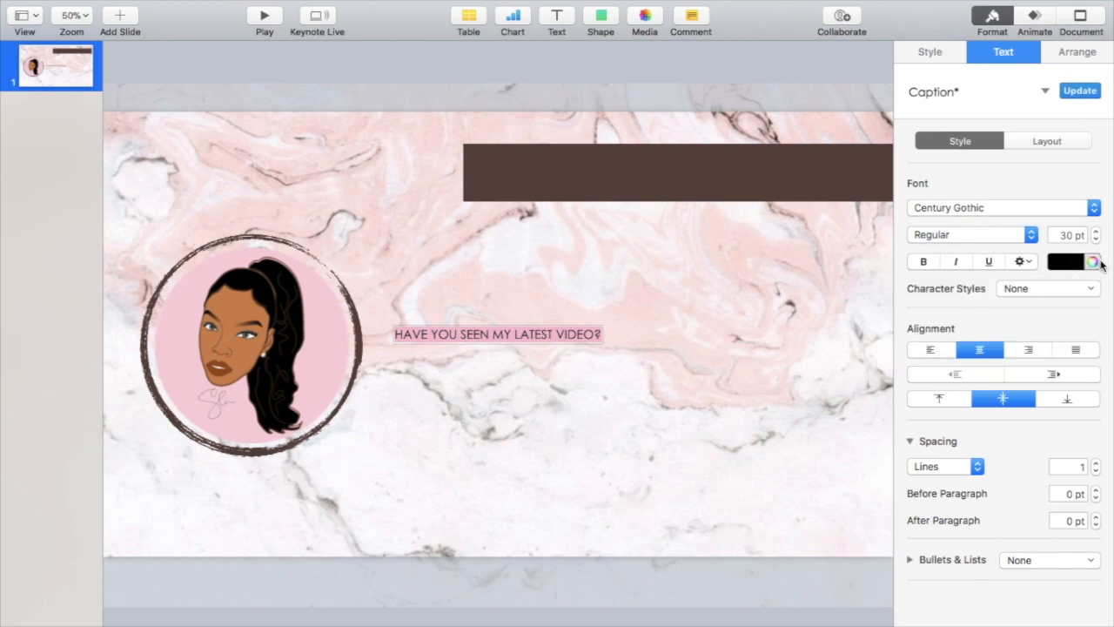
left_click(1091, 261)
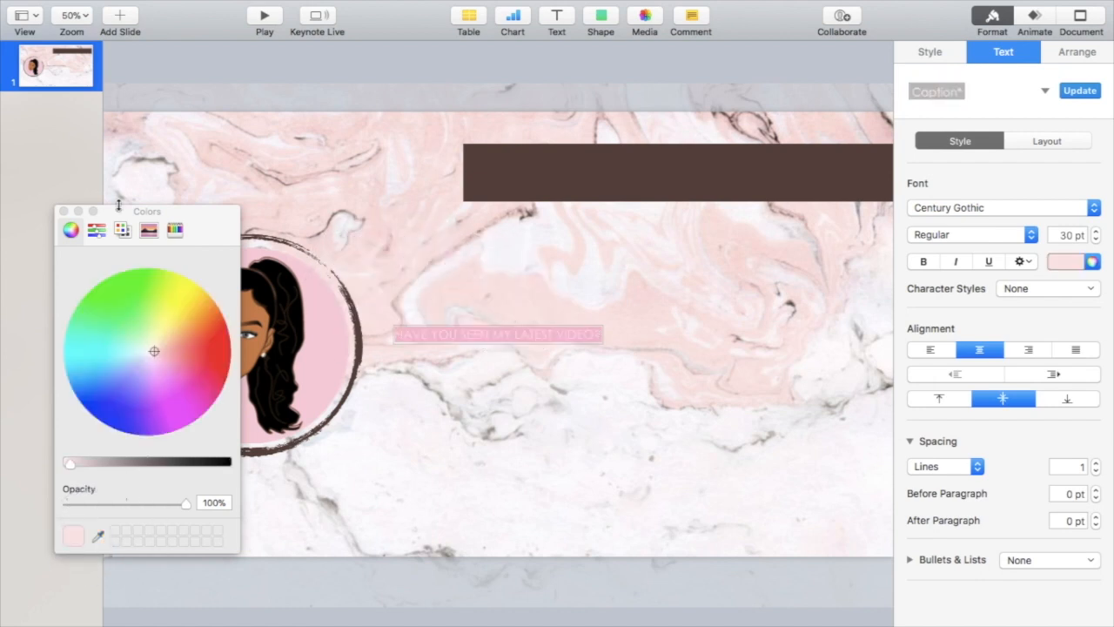
left_click(62, 212)
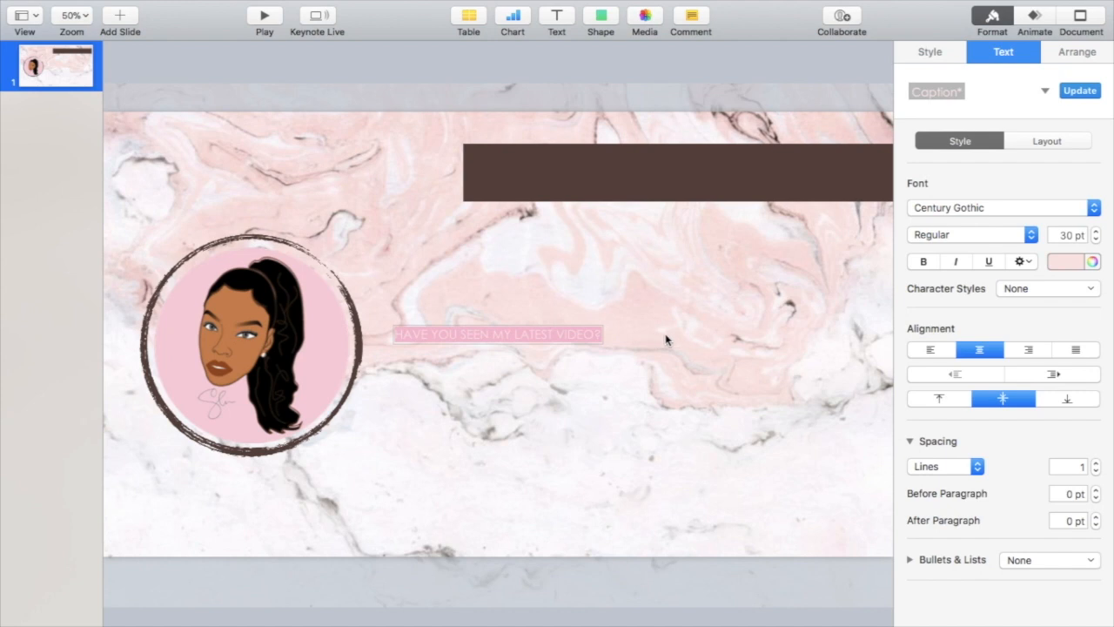
Step: Try font sizes 10, 80 and settle on 60 pt for the caption
type("10")
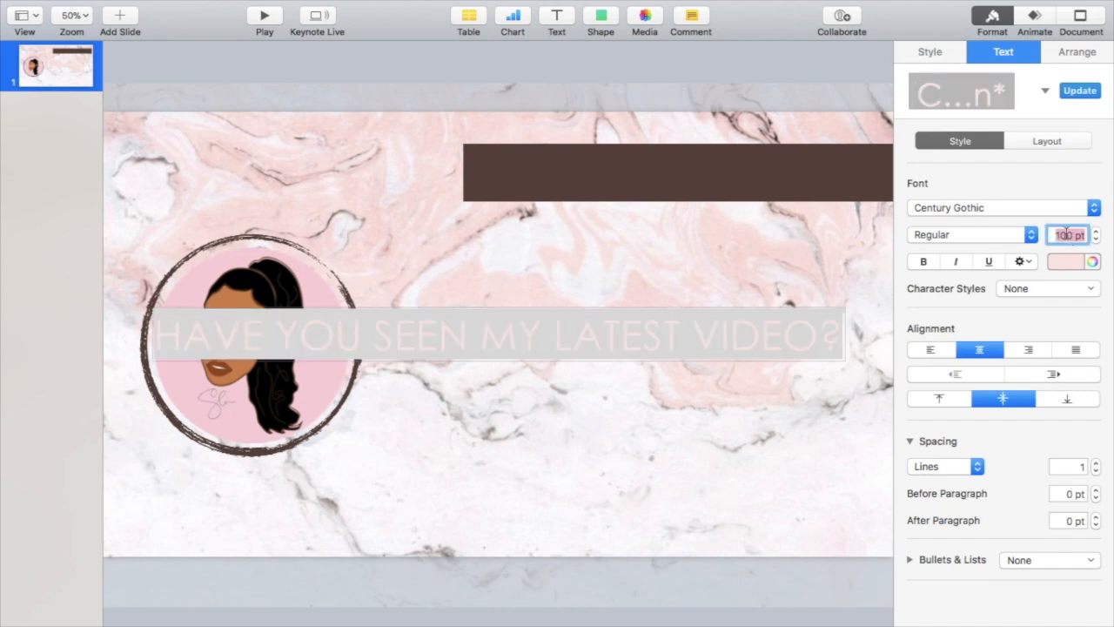
type("80")
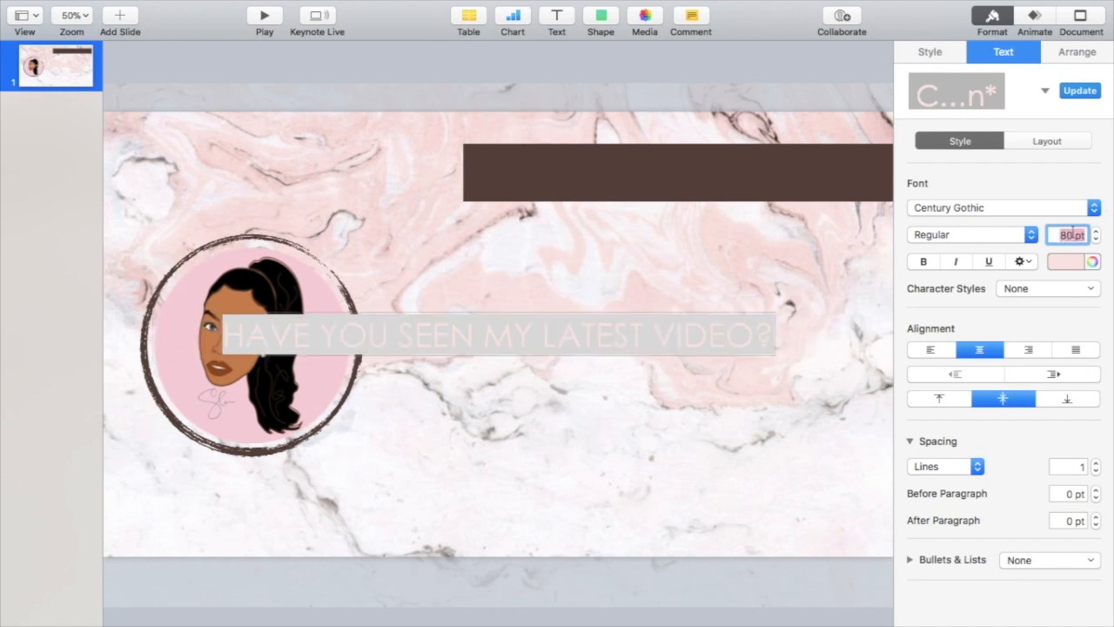
type("60")
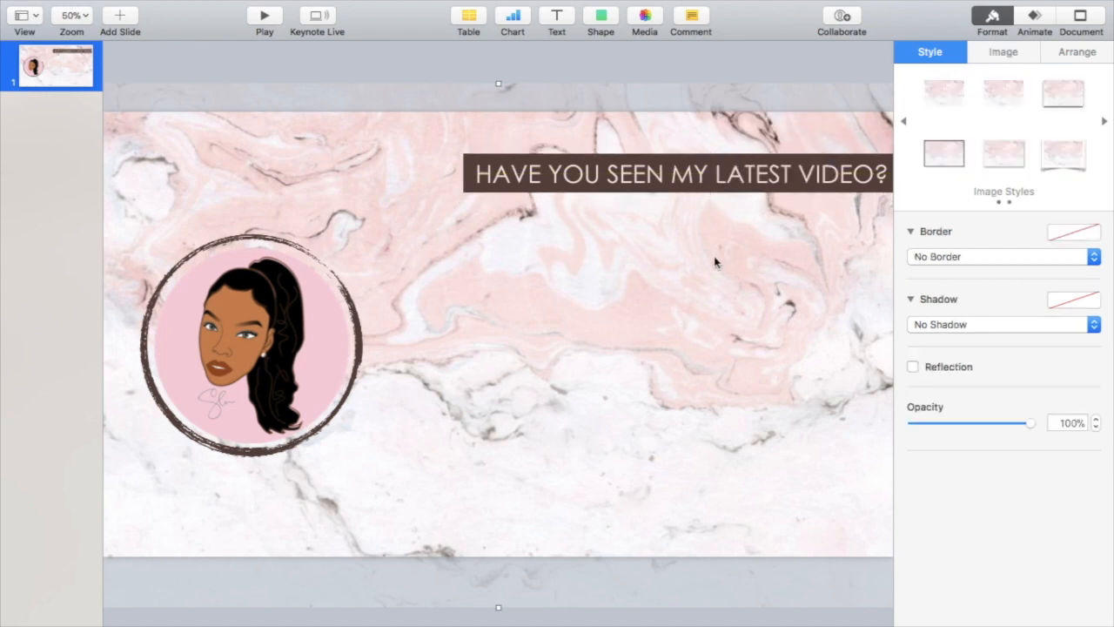
mouse_move(287, 236)
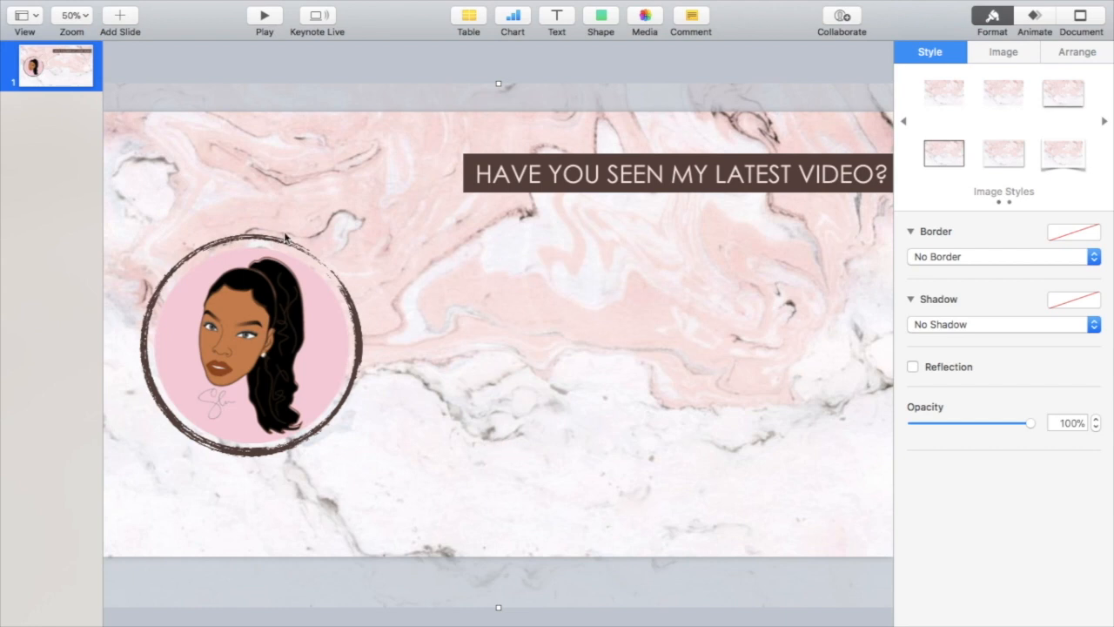
Step: Select the caption text box to check its placement in the brown bar
left_click(679, 174)
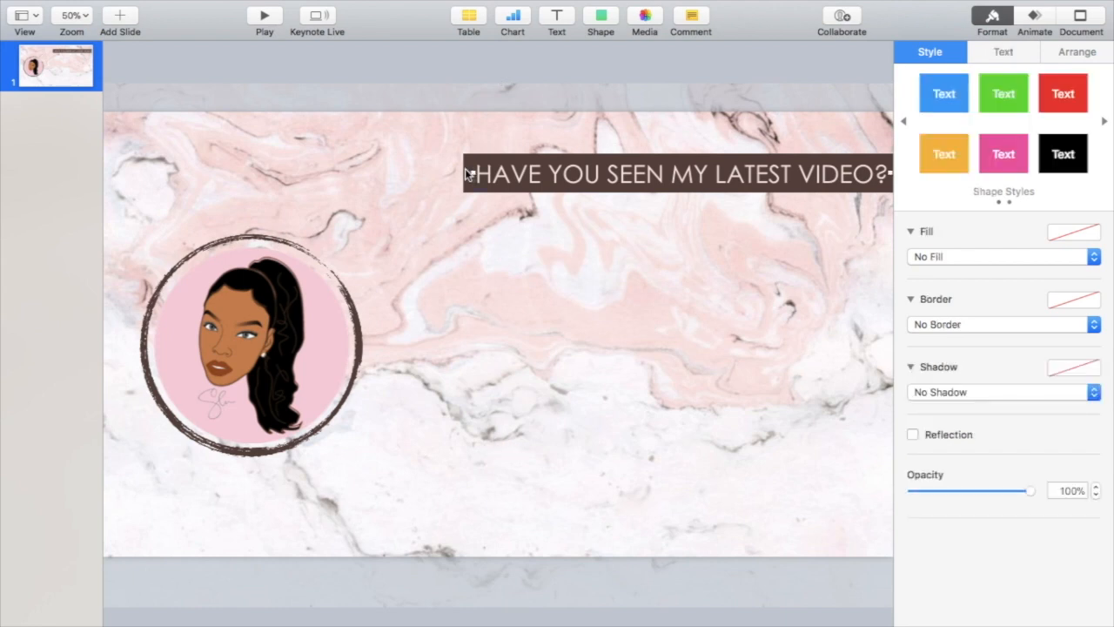
left_click(675, 174)
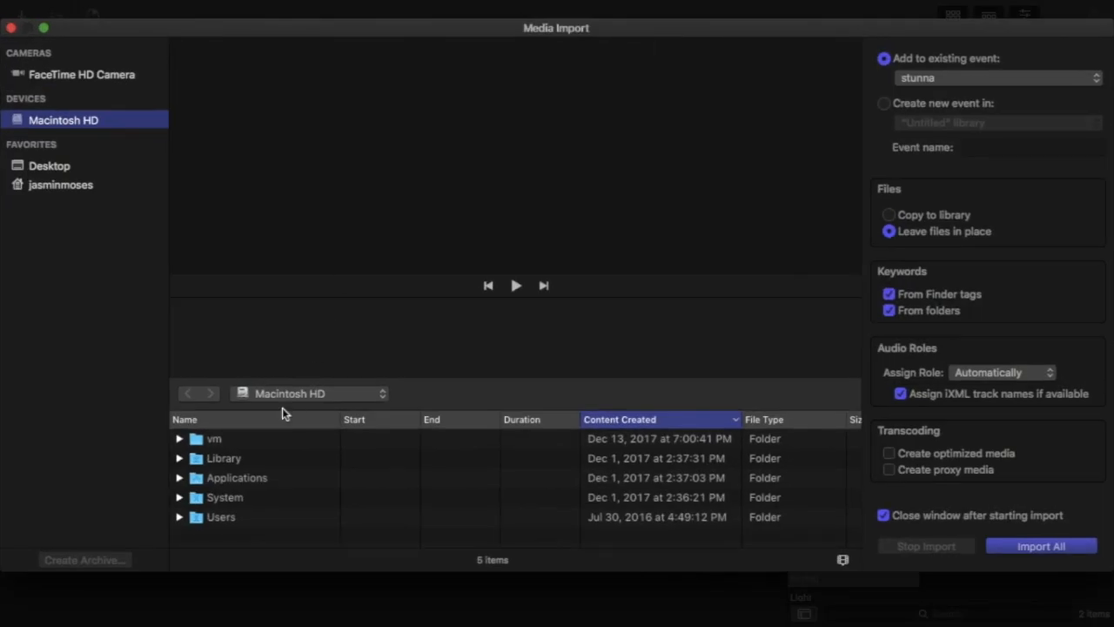
Step: Import the outro slide image after the clip and add a Cross Dissolve transition between them
left_click(48, 165)
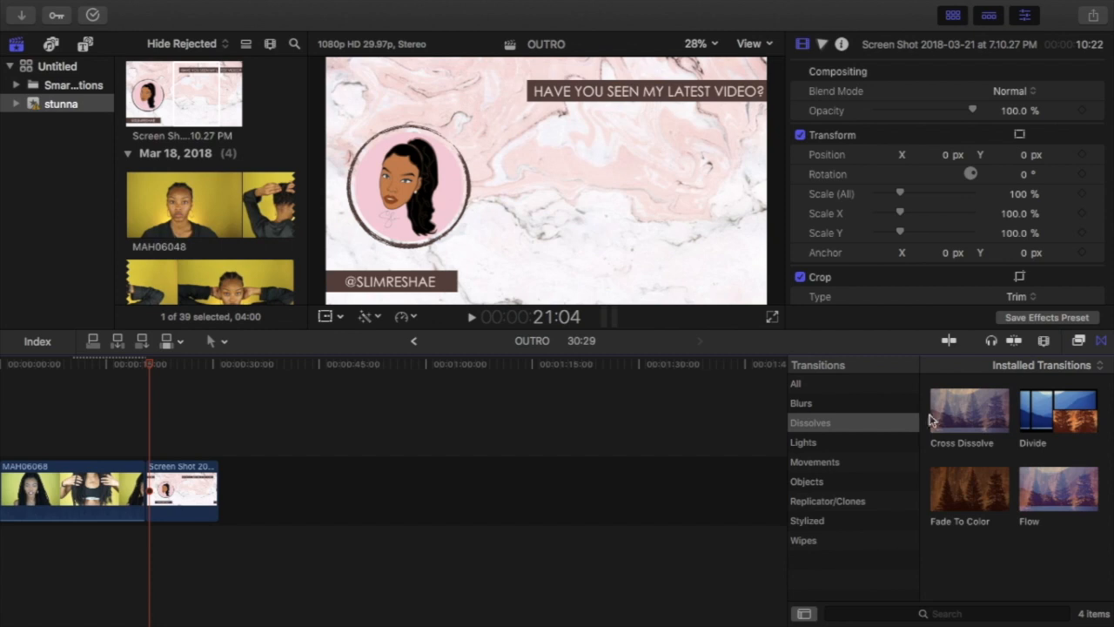
left_click(818, 402)
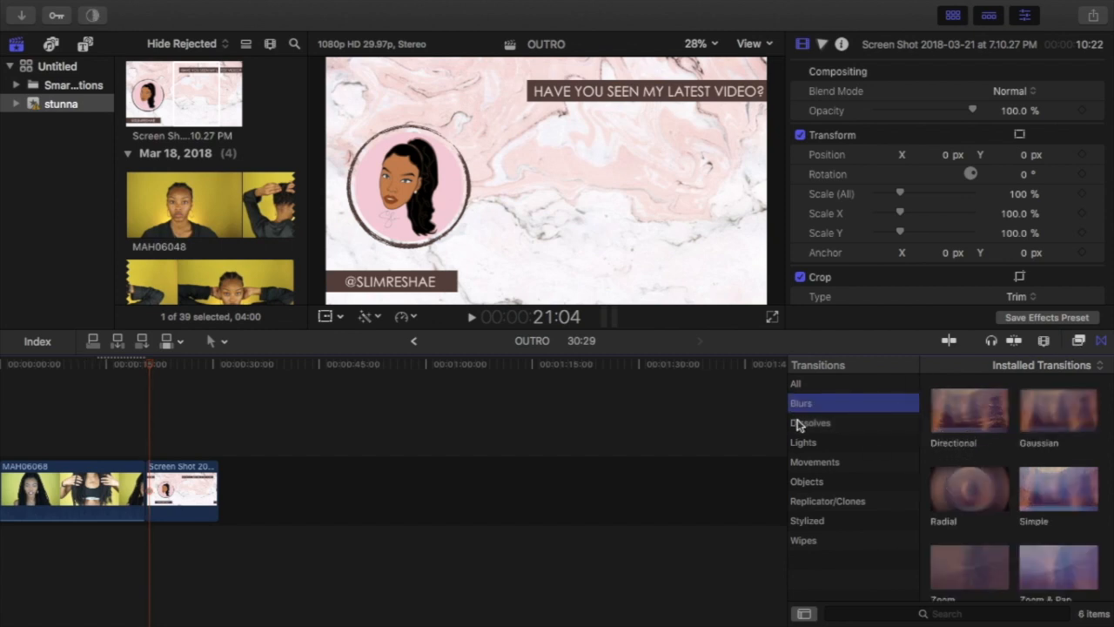
left_click(811, 423)
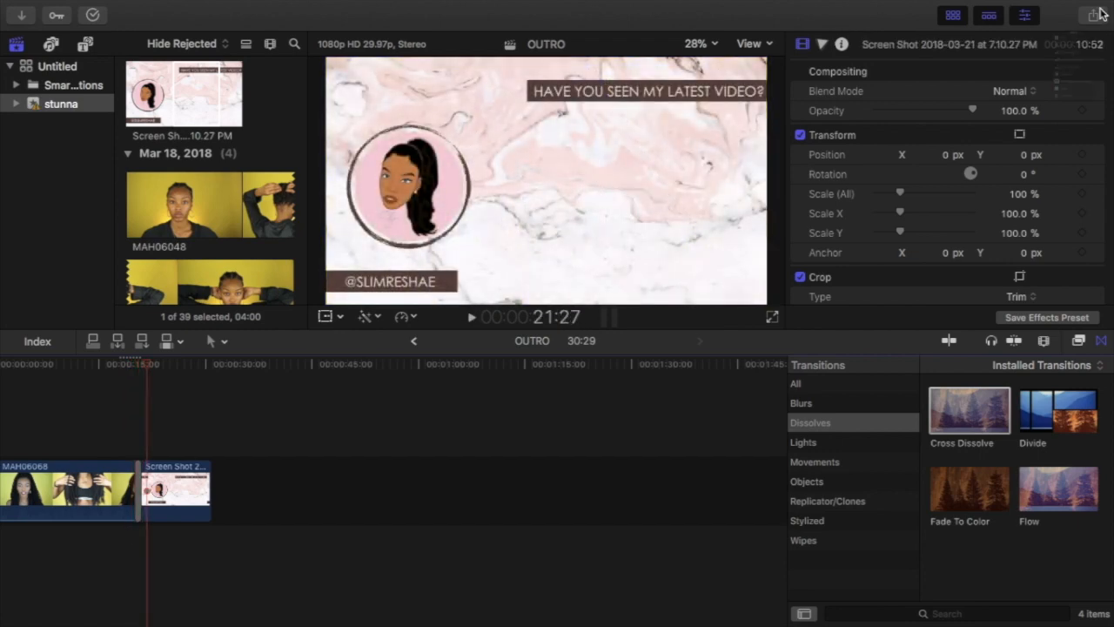
Step: Share the finished outro video to YouTube
left_click(1093, 14)
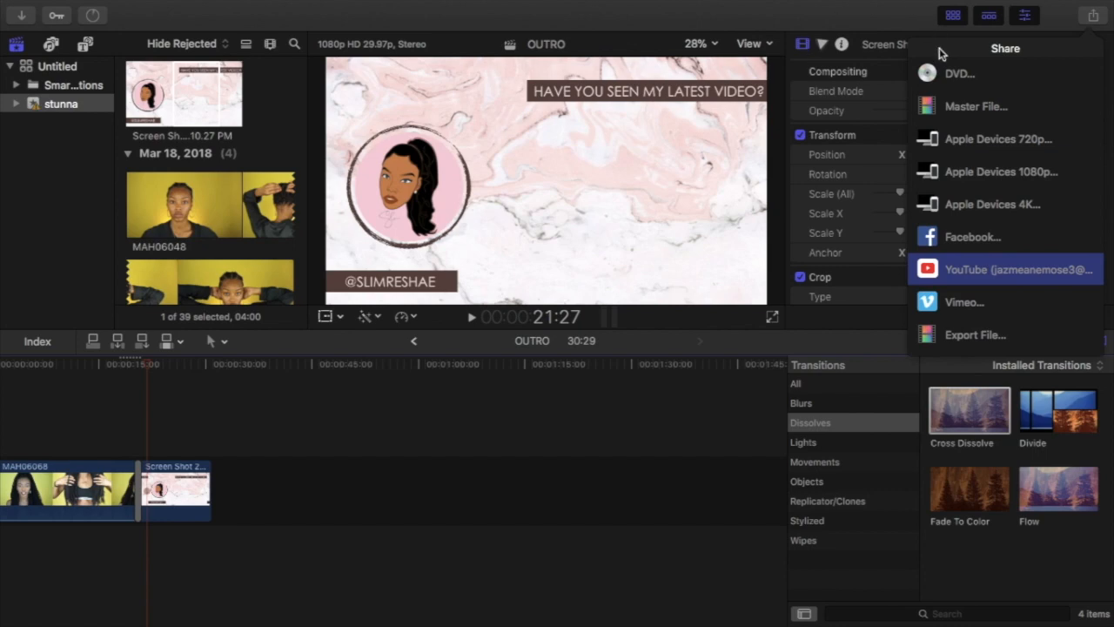
left_click(1017, 268)
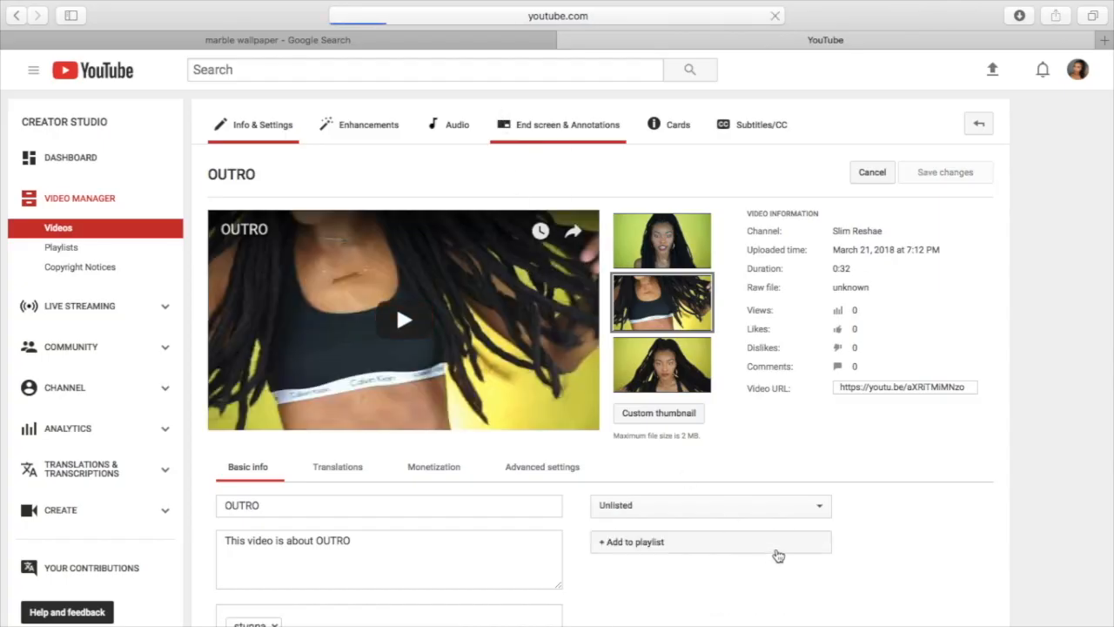
Step: Add a 'Best for viewer' video element to the OUTRO video's end screen
left_click(567, 125)
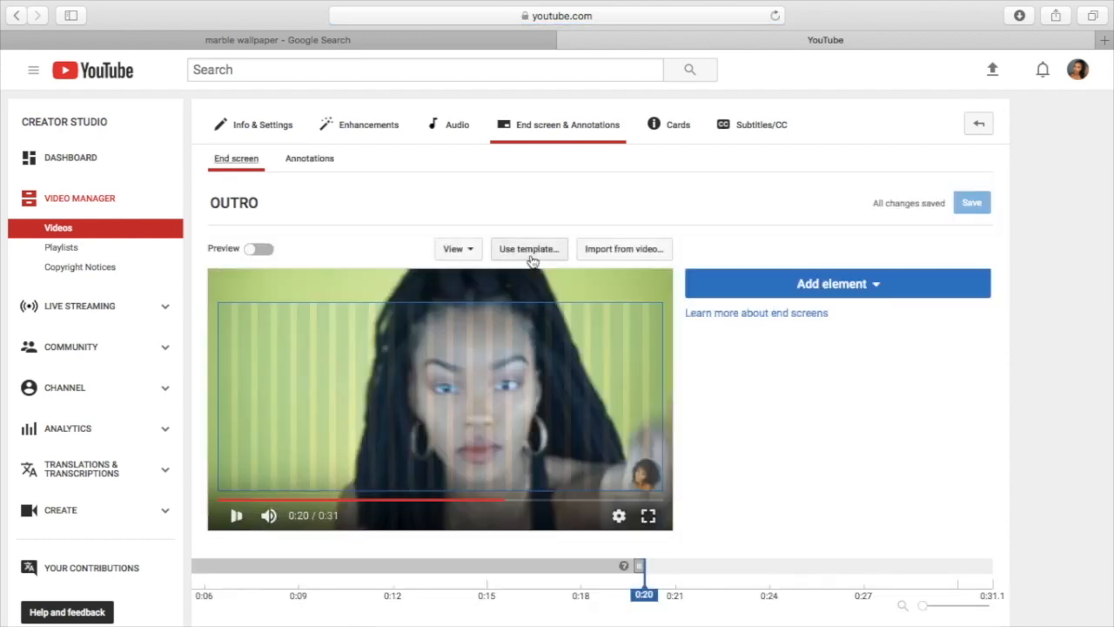
left_click(835, 282)
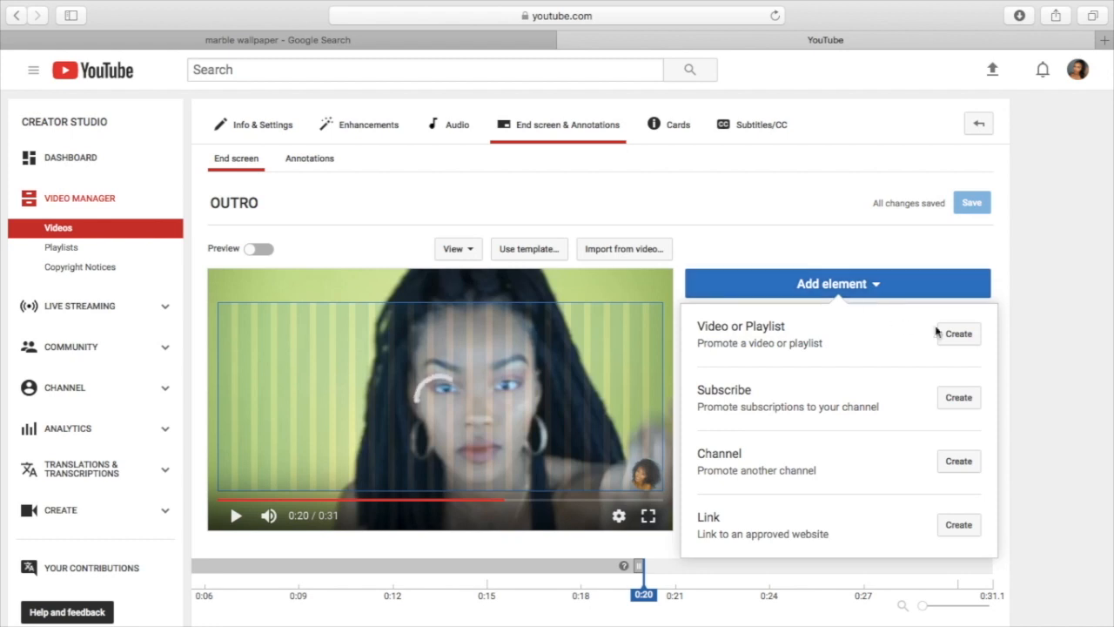
left_click(957, 334)
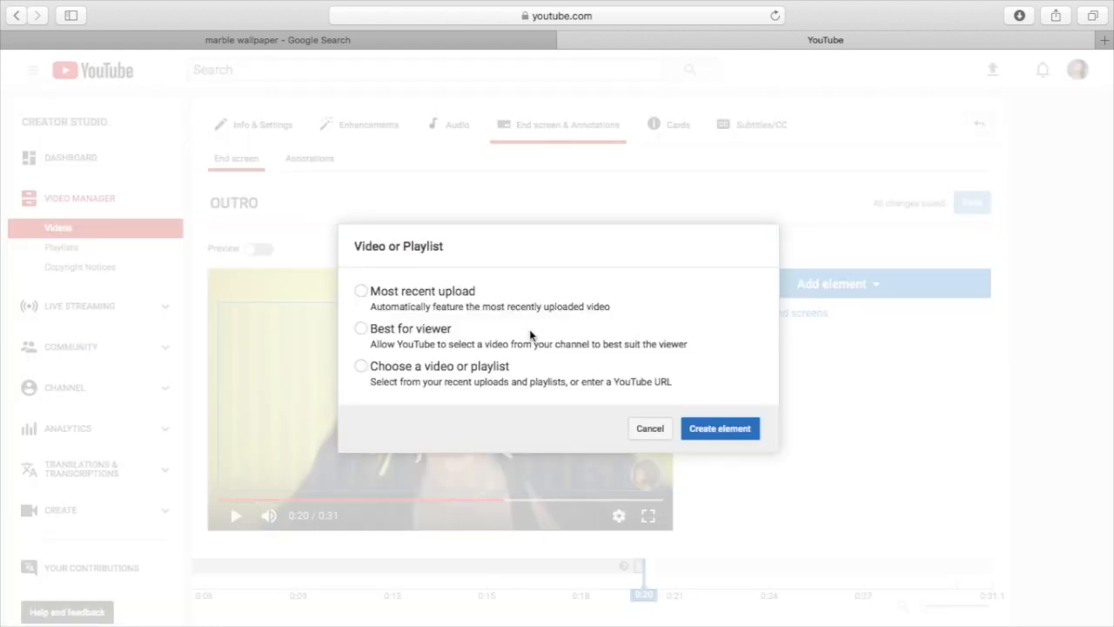
left_click(719, 428)
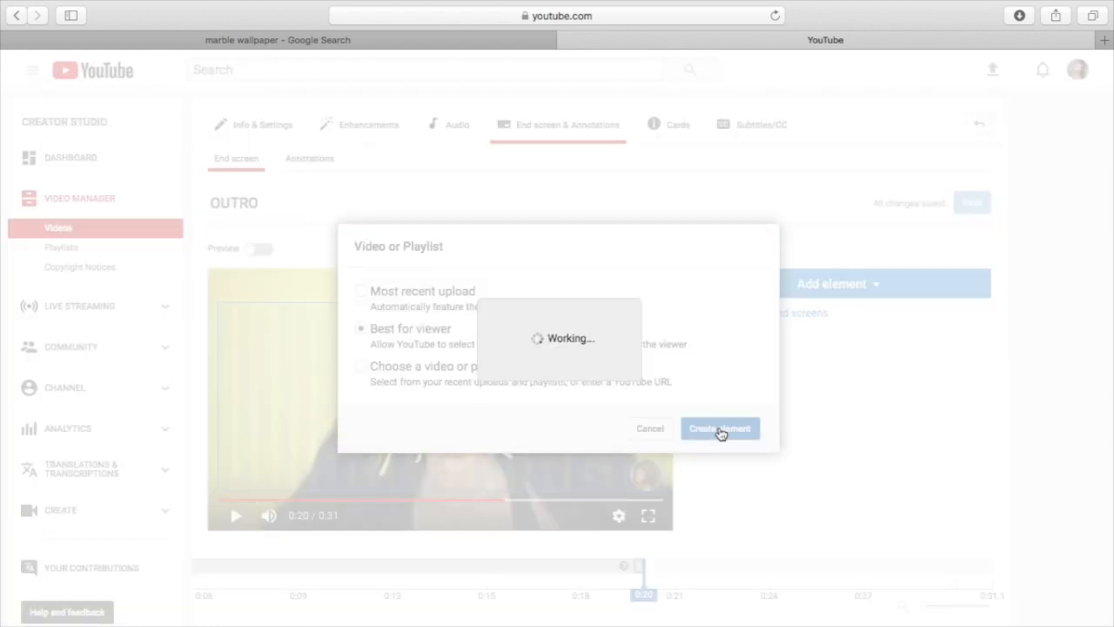
left_click(721, 428)
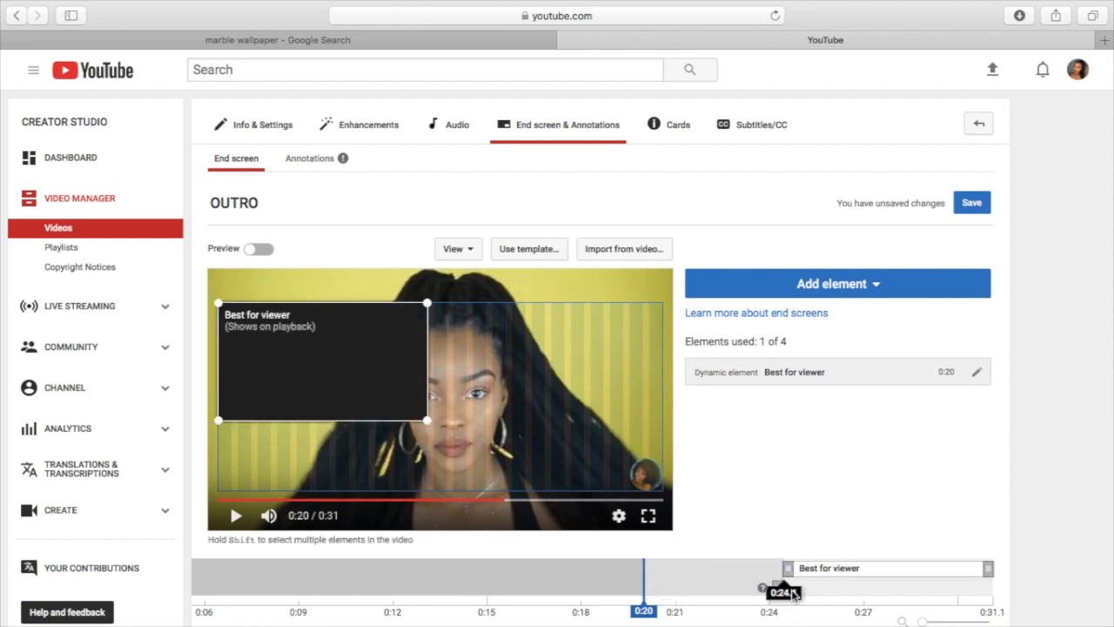
Step: Set the end-screen element to start at 0:21 when the outro slide appears
left_click_drag(644, 592, 747, 592)
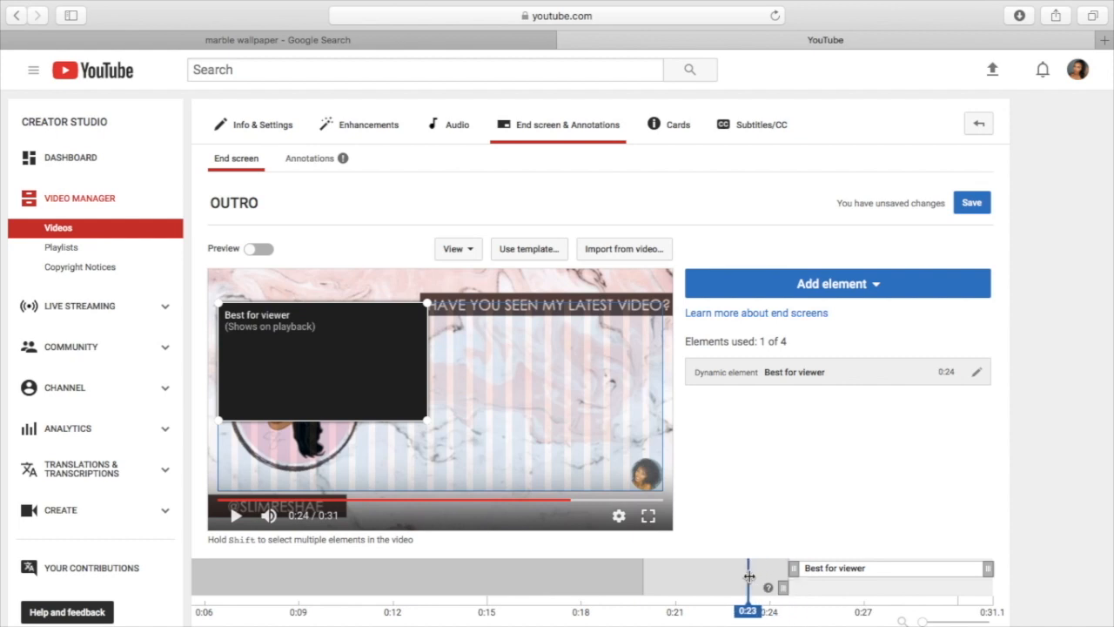
left_click_drag(748, 575, 744, 583)
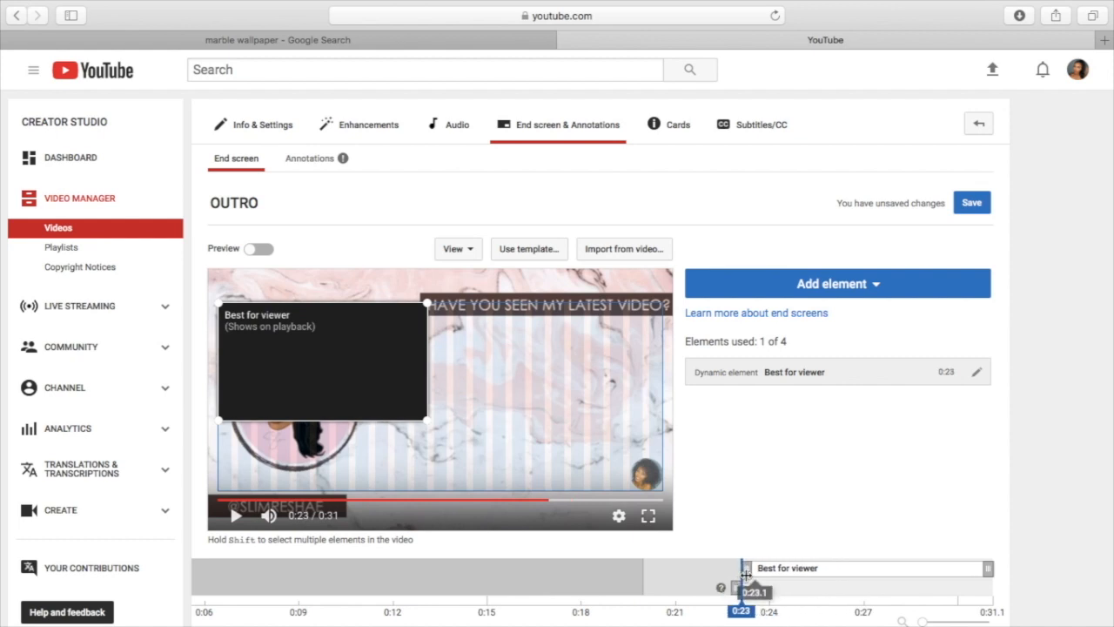
left_click_drag(745, 574, 719, 574)
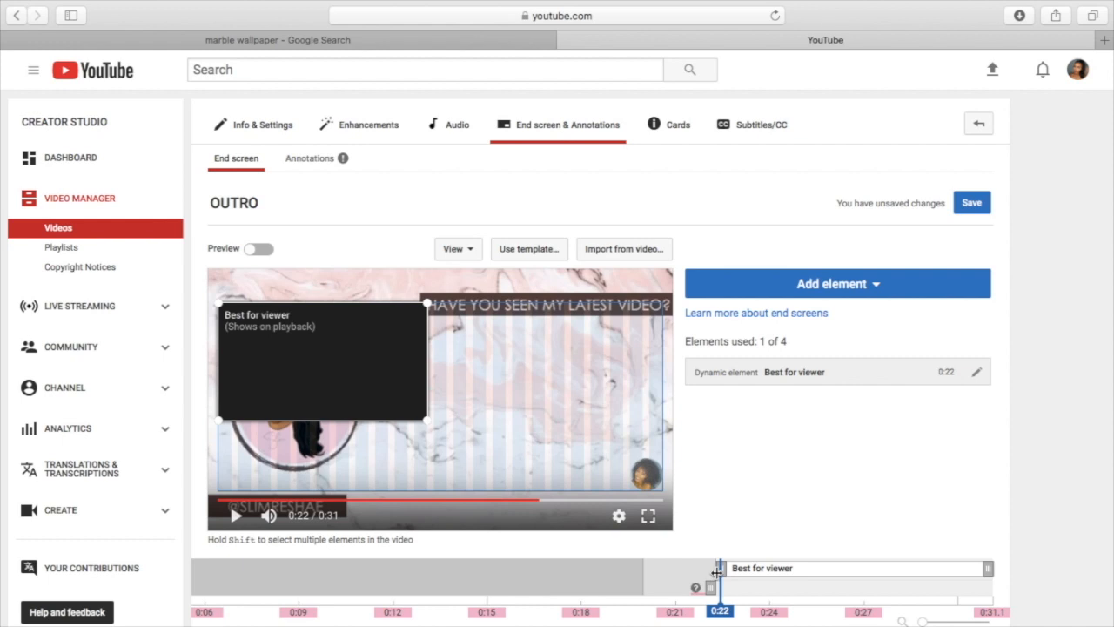
left_click_drag(721, 567, 686, 568)
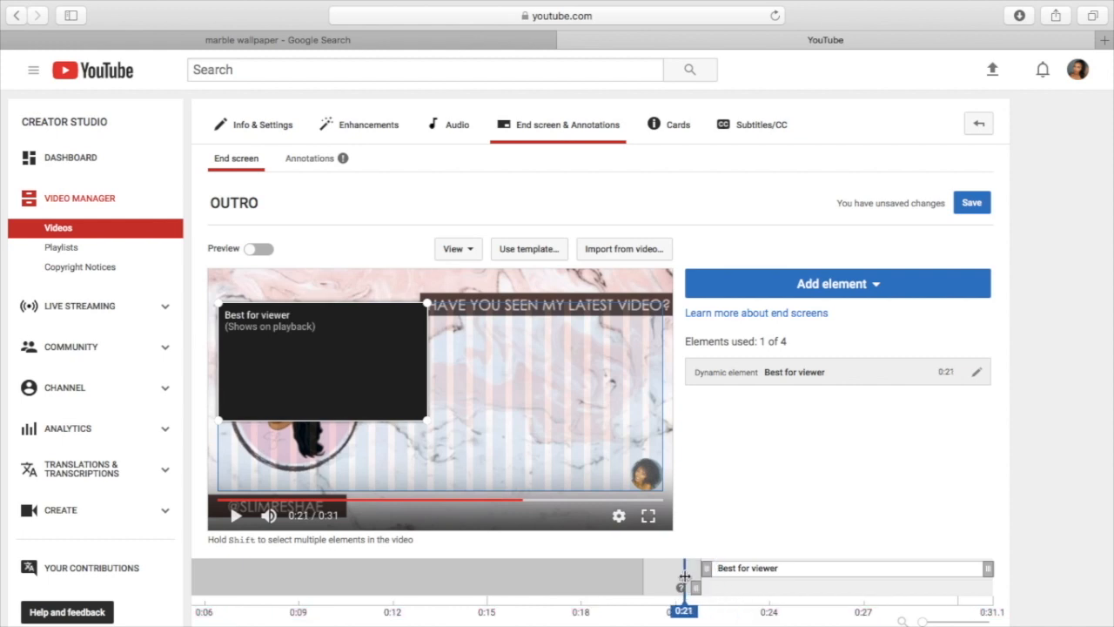
left_click_drag(682, 577, 670, 578)
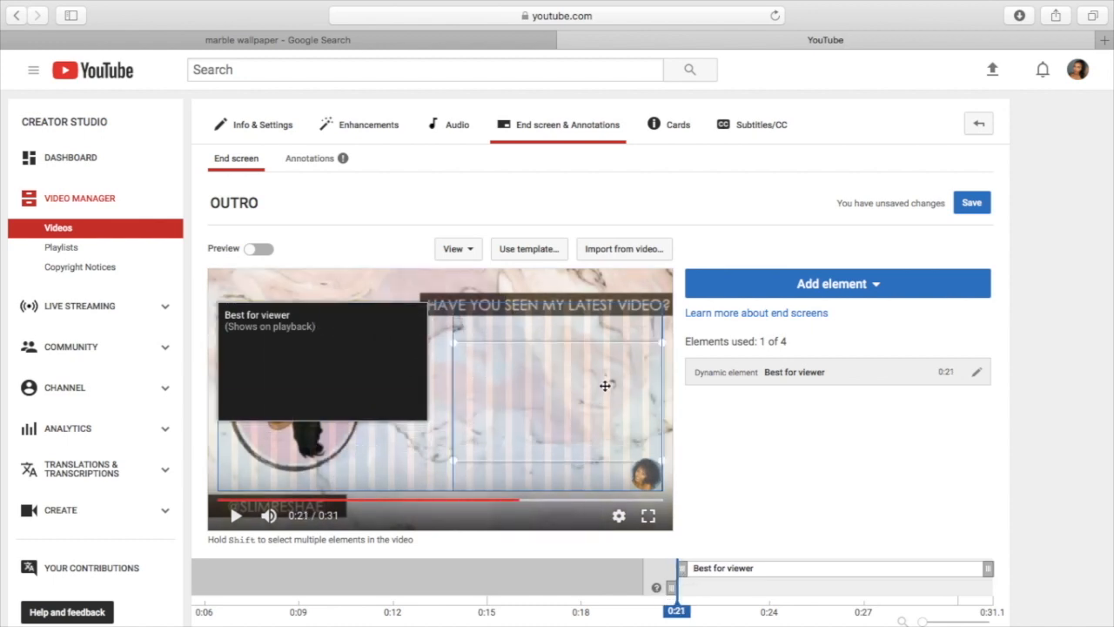
Step: Move the element to the slide's right side and save the end screen changes
left_click_drag(322, 365, 557, 397)
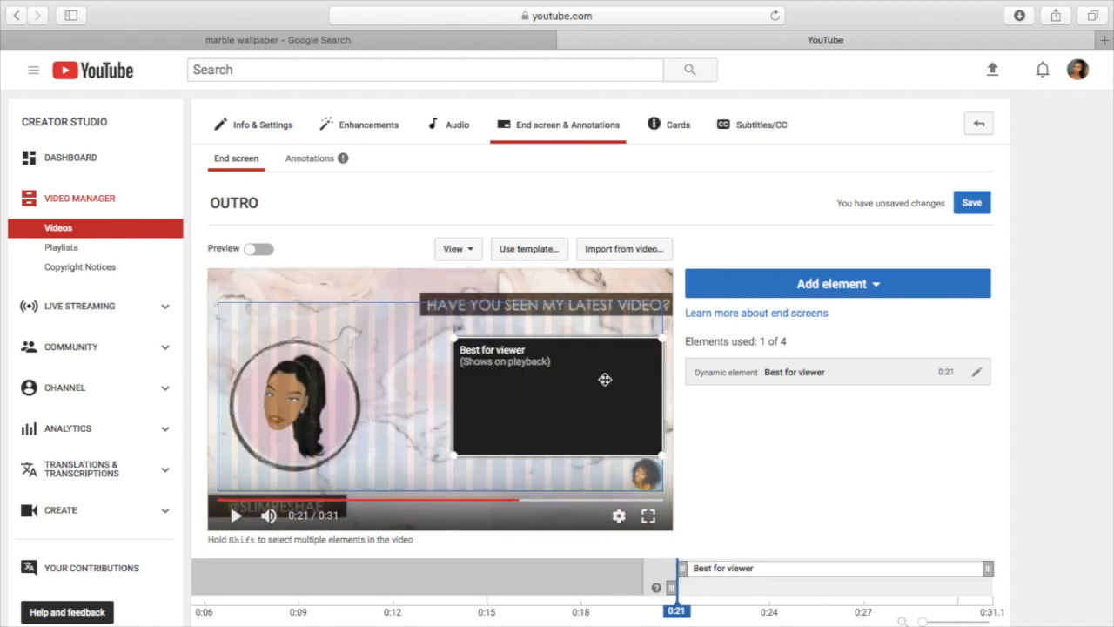
left_click(971, 202)
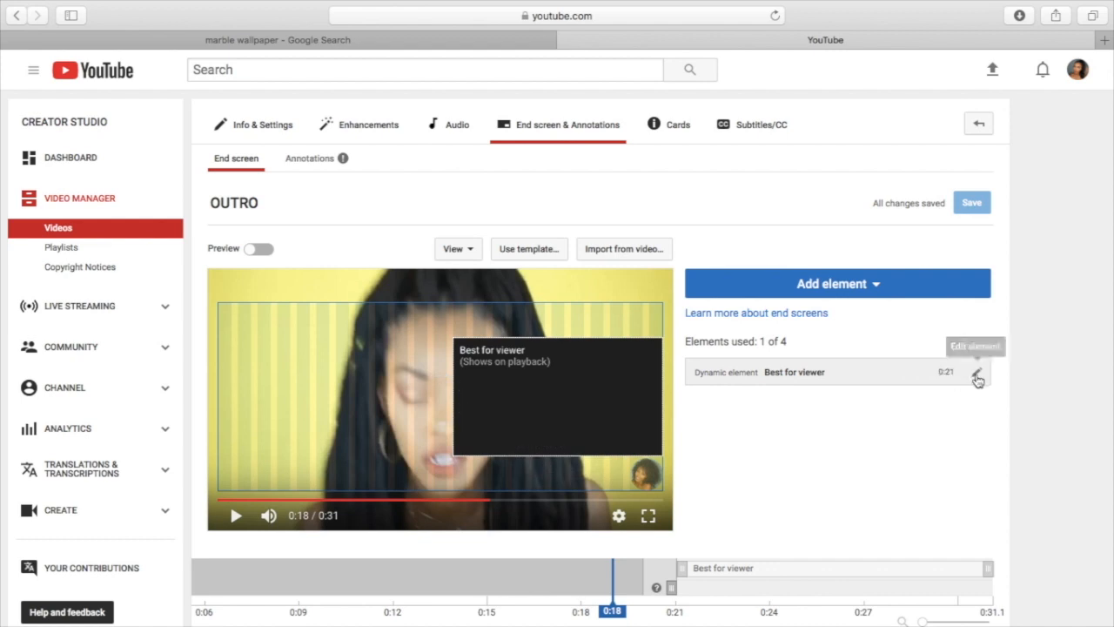
Step: Change the element to feature the 'CROCHET FAUX LOCS' upload instead of best for viewer
left_click(976, 378)
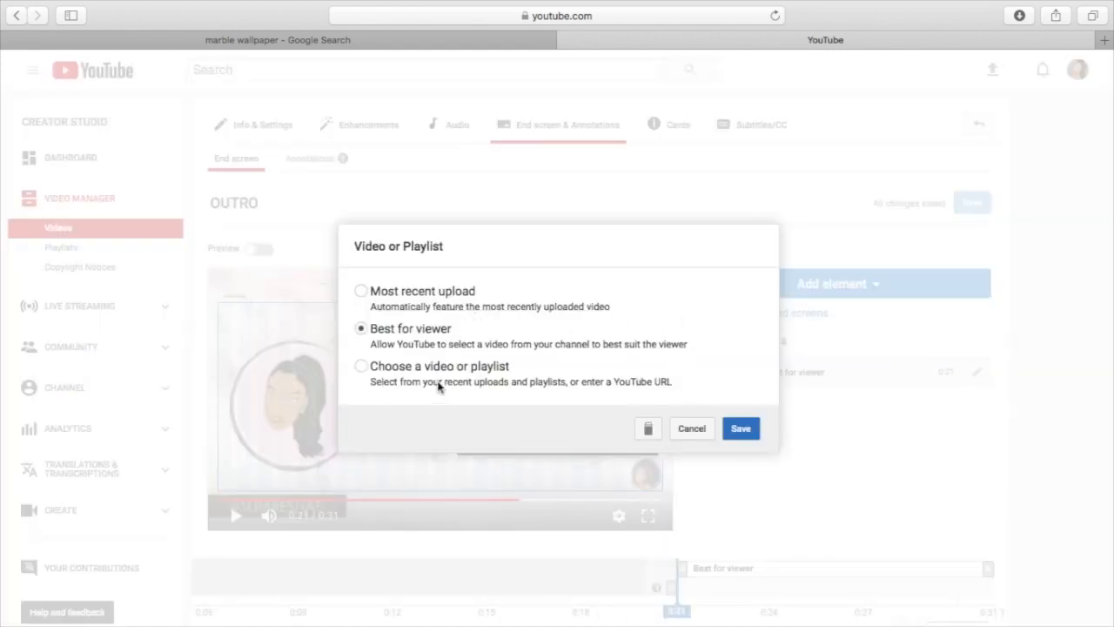
left_click(360, 365)
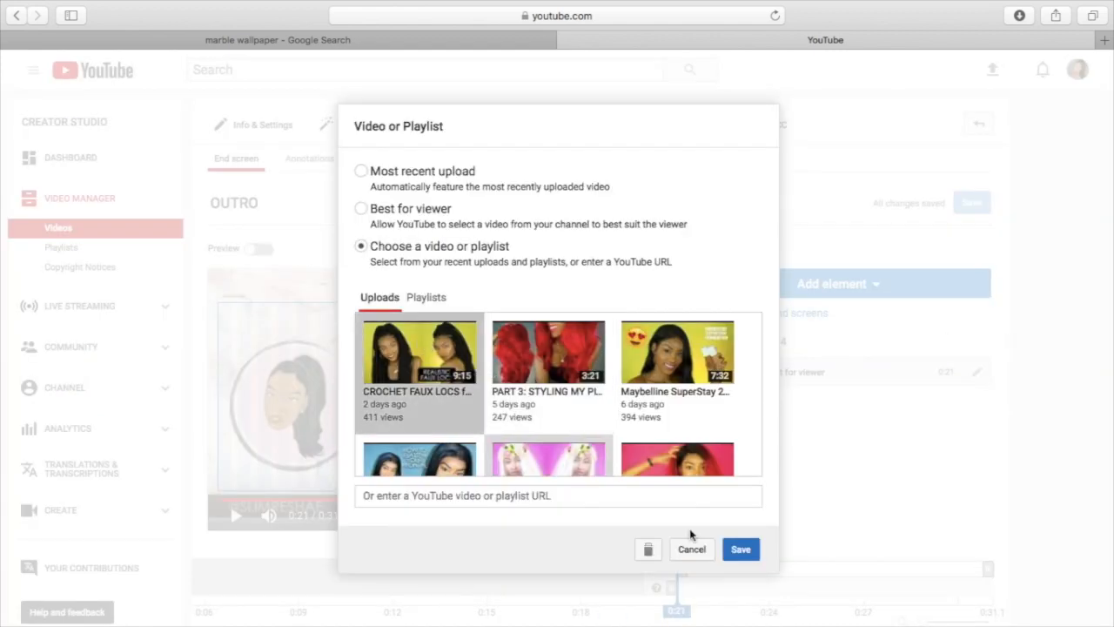
left_click(740, 549)
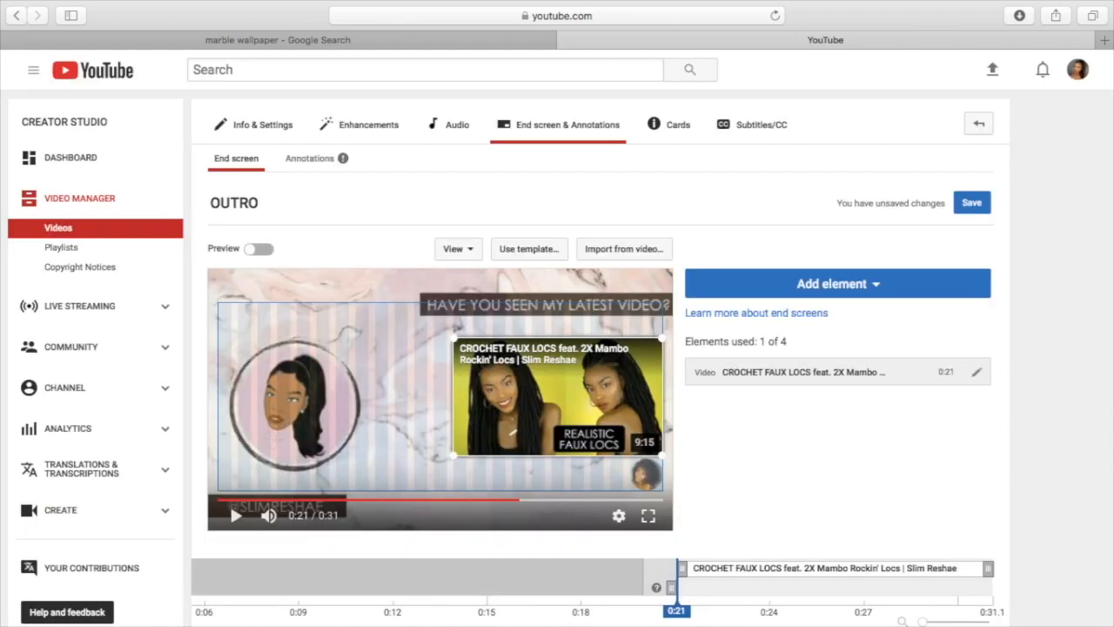
left_click(565, 586)
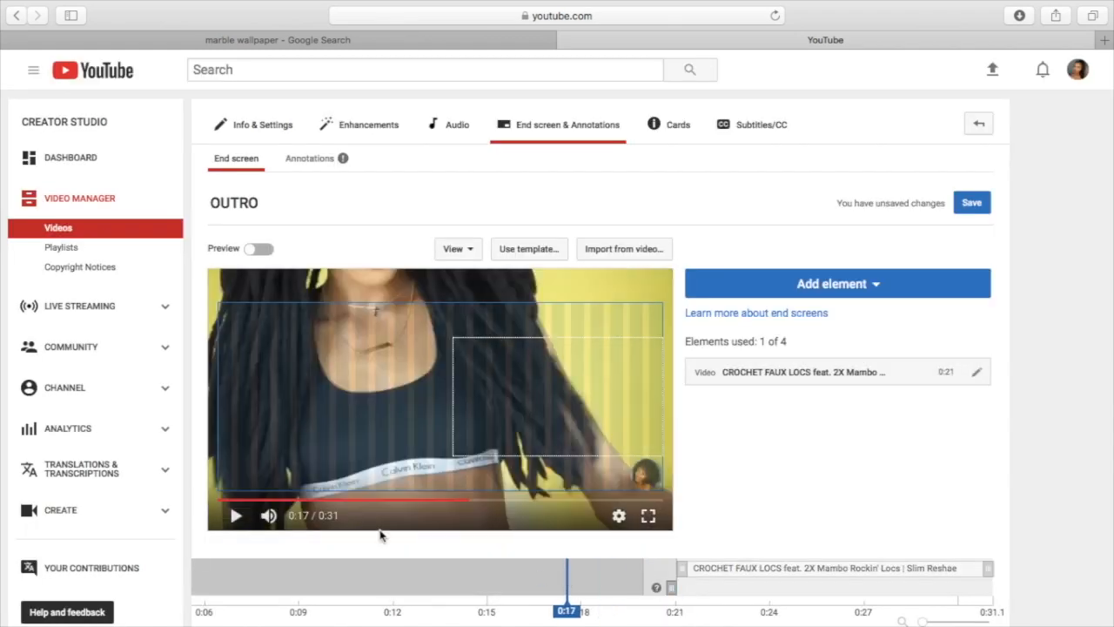